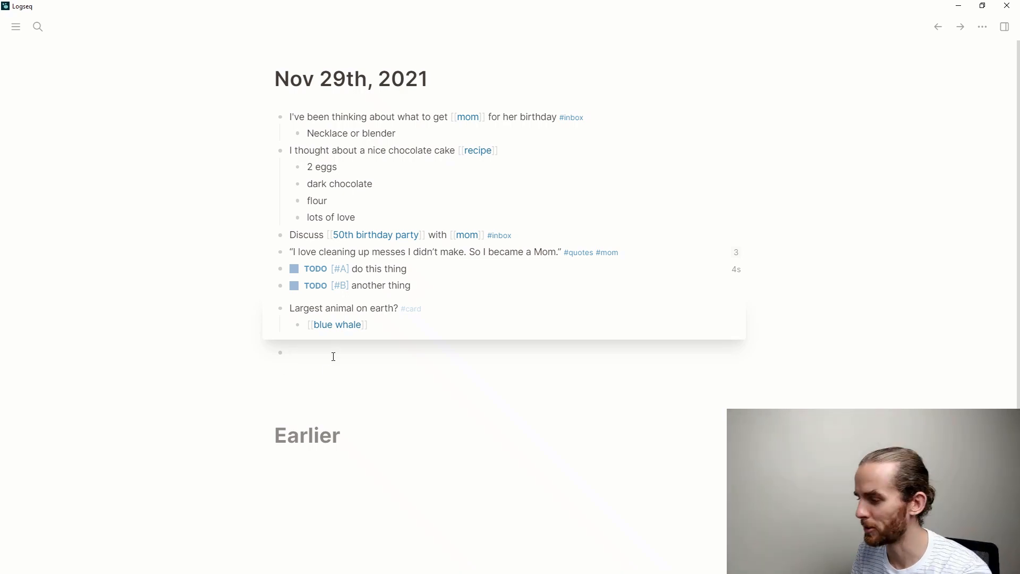
- Write 'My main thought here' with an indented subthought and a deeper nested note beneath it
{"action": "type", "text": "My mian"}
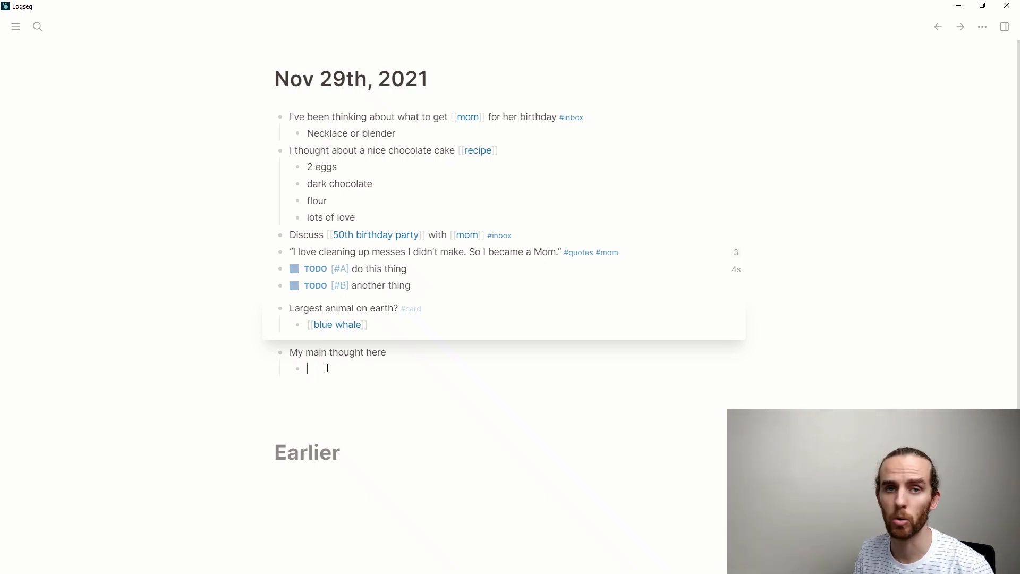
{"action": "type", "text": "this would be a"}
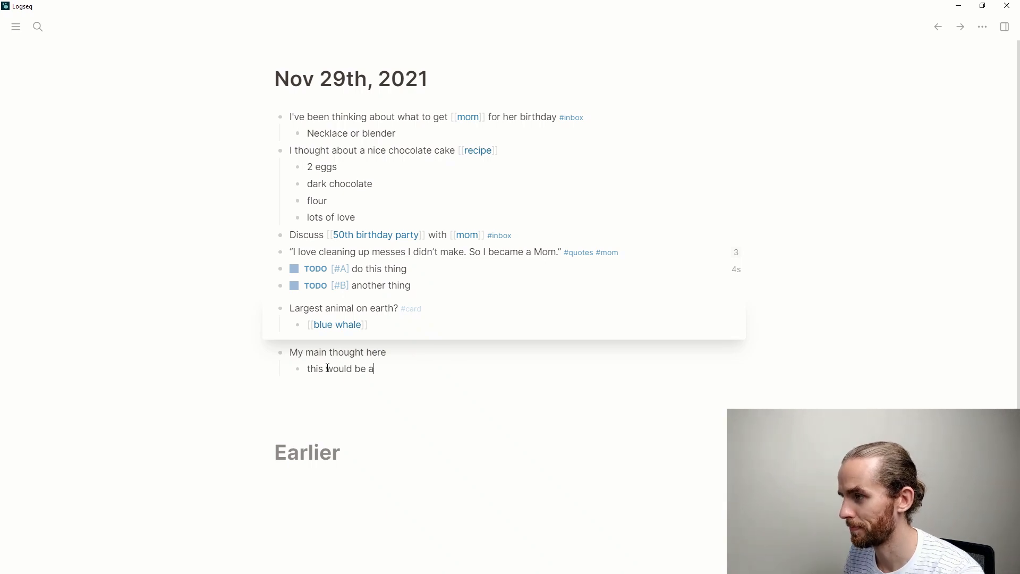
{"action": "type", "text": "subthou"}
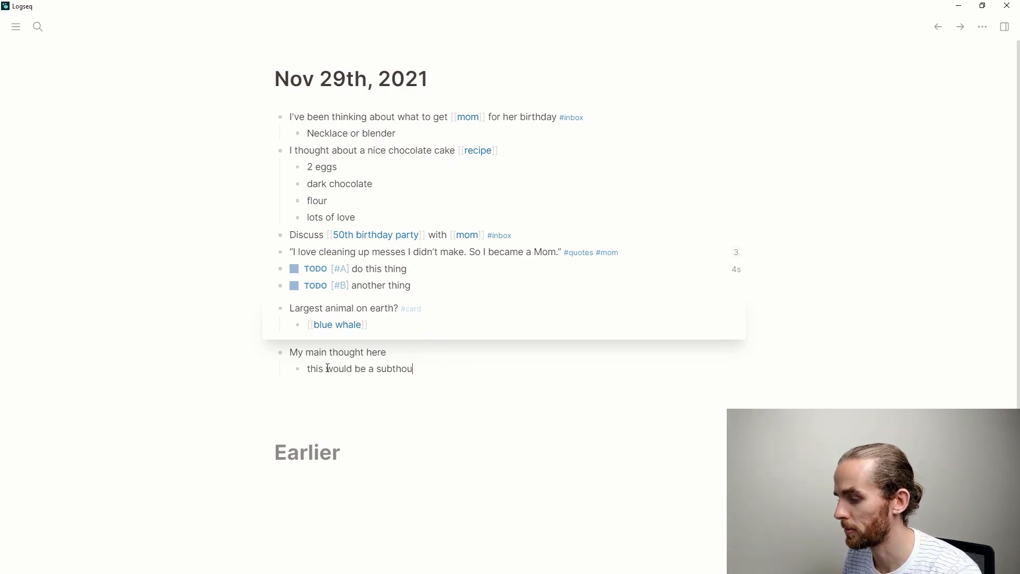
{"action": "type", "text": "ght"}
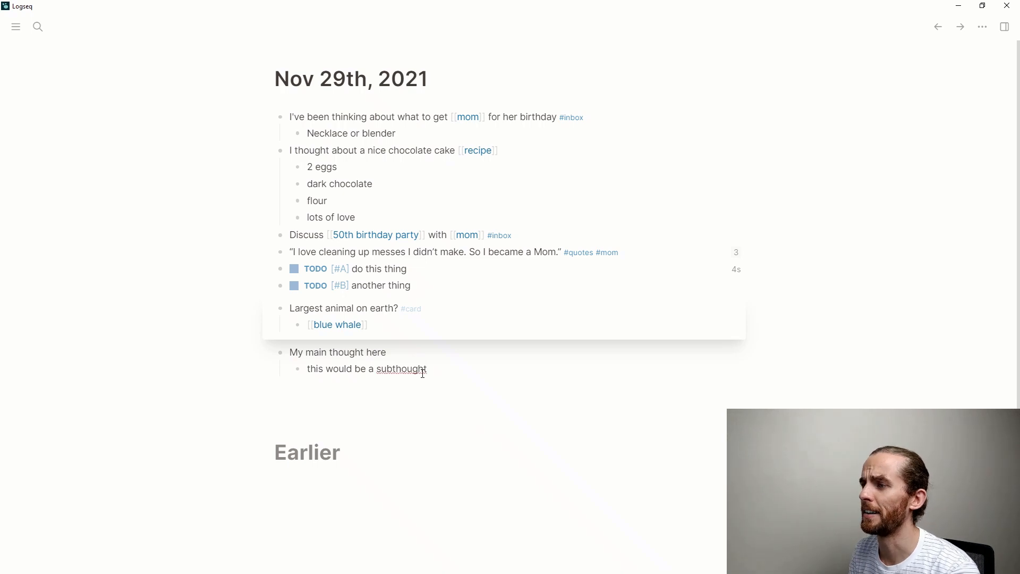
{"action": "key", "text": "Enter"}
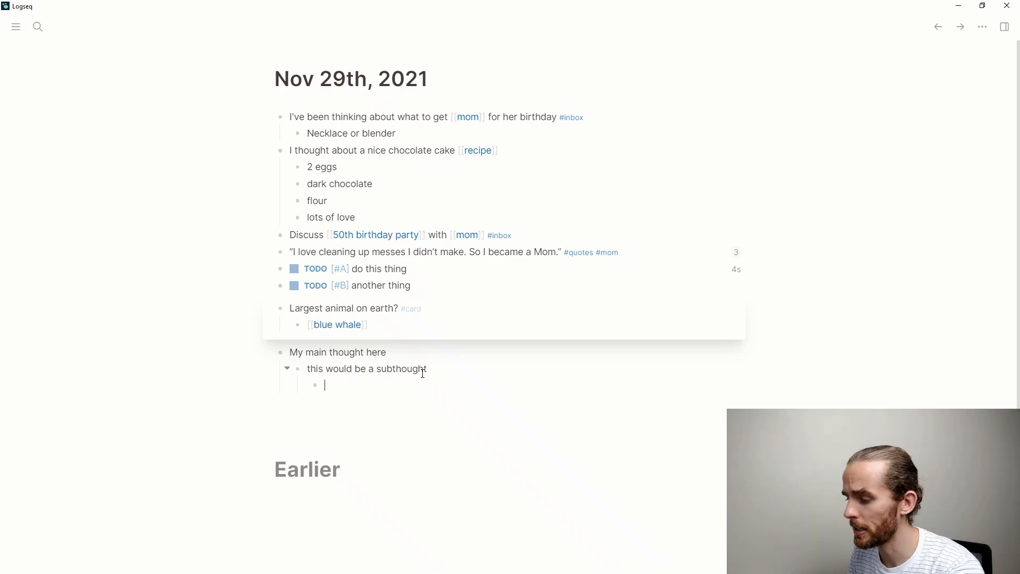
{"action": "type", "text": "and this"}
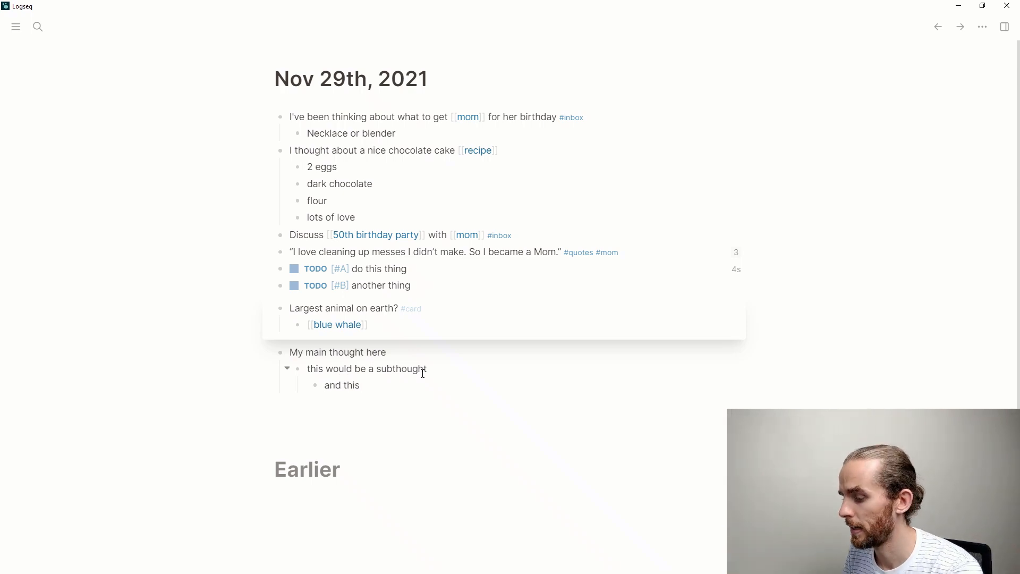
{"action": "type", "text": "allowsm"}
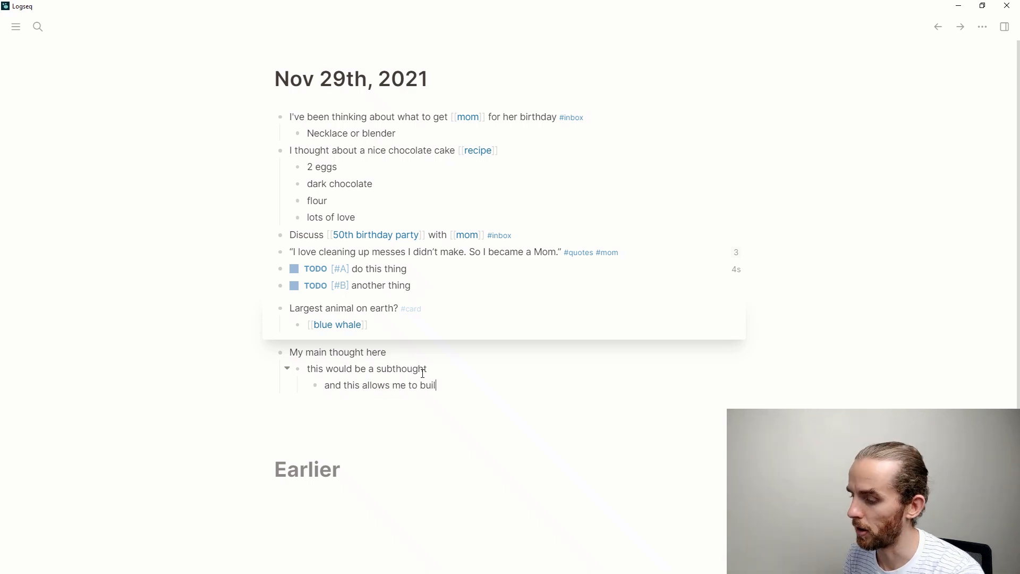
{"action": "type", "text": "d on the thought above"}
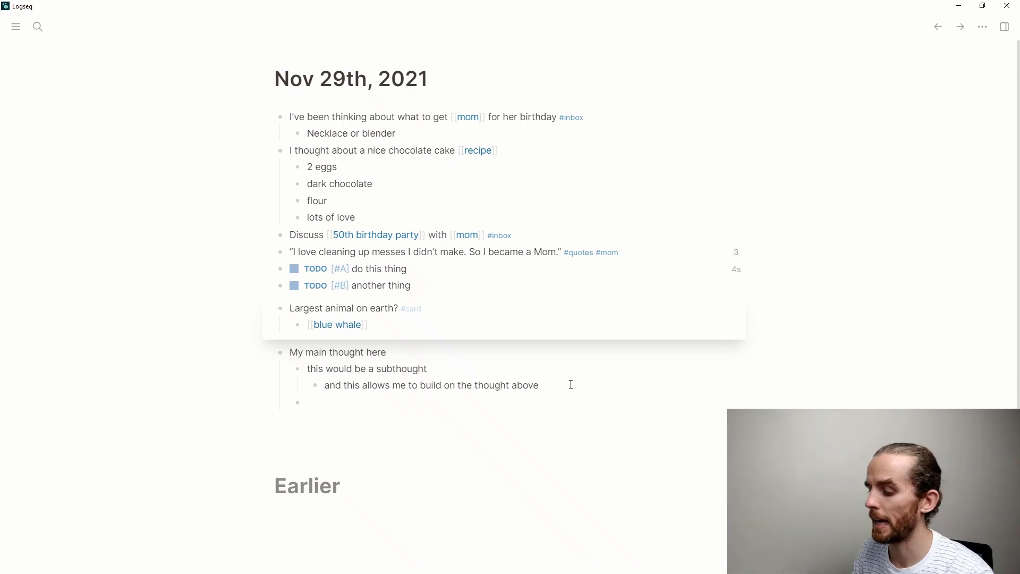
- Add 'another sub-thought' and reword the first one to 'this would be my first sub-thought'
{"action": "type", "text": "another subthought"}
{"action": "left_click", "coordinate": [514, 369]}
{"action": "type", "text": "my f"}
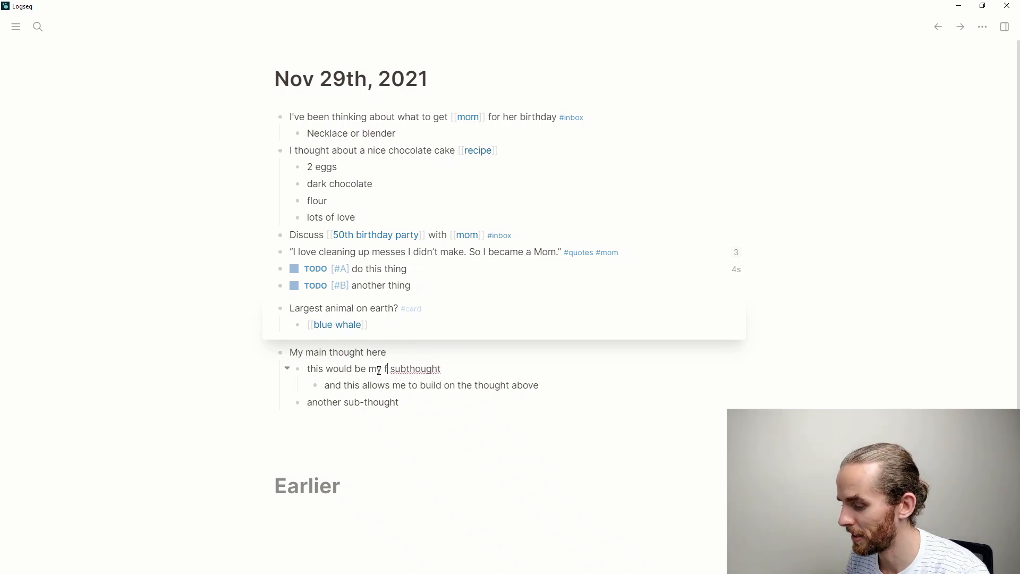
{"action": "type", "text": "irst"}
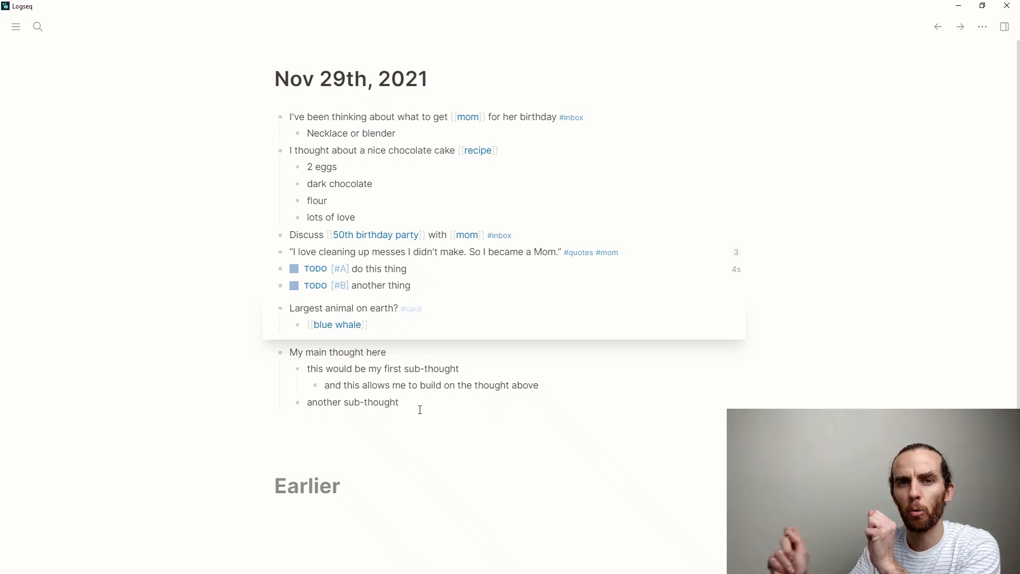
{"action": "left_click", "coordinate": [403, 402]}
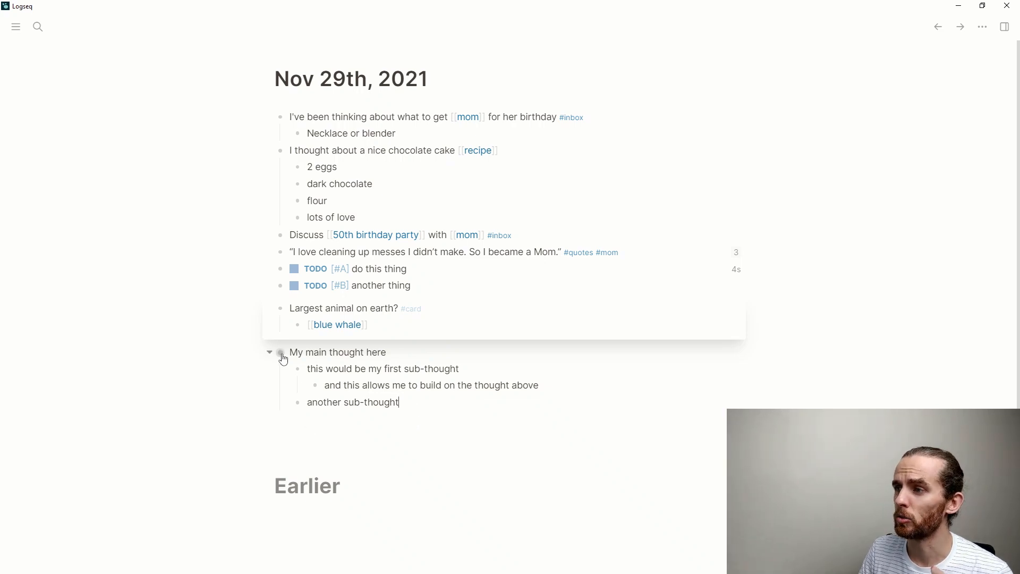
- Zoom into blocks to nest 'write over here' and 'write some info here', then return via breadcrumb
{"action": "left_click", "coordinate": [281, 352]}
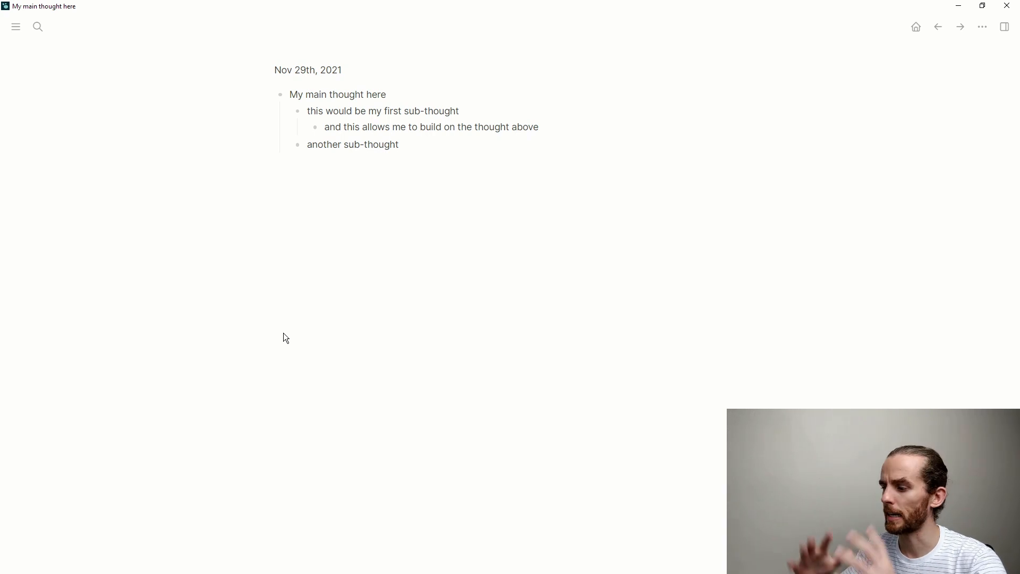
{"action": "mouse_move", "coordinate": [298, 193]}
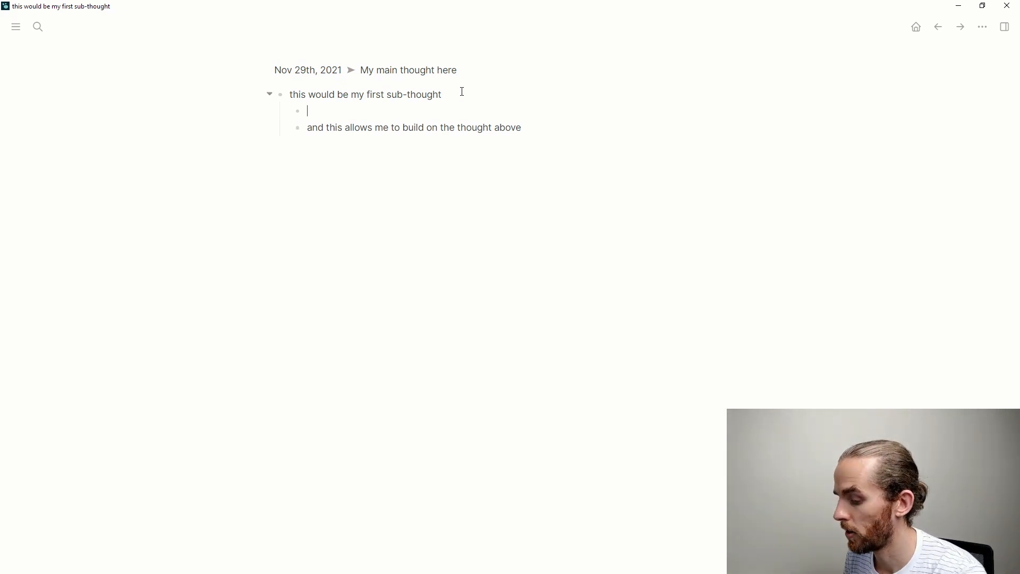
{"action": "type", "text": "write over here"}
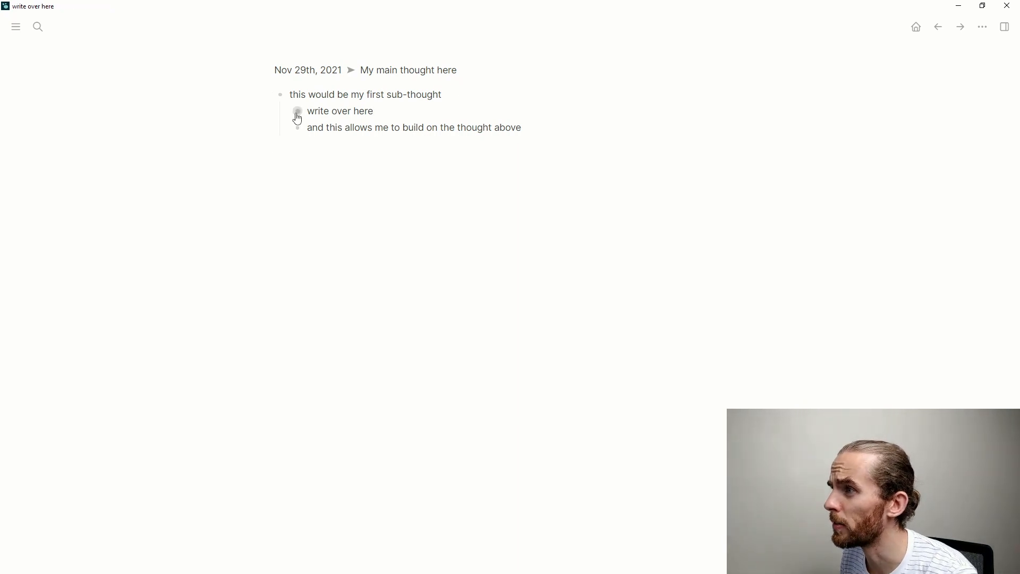
{"action": "left_click", "coordinate": [280, 95]}
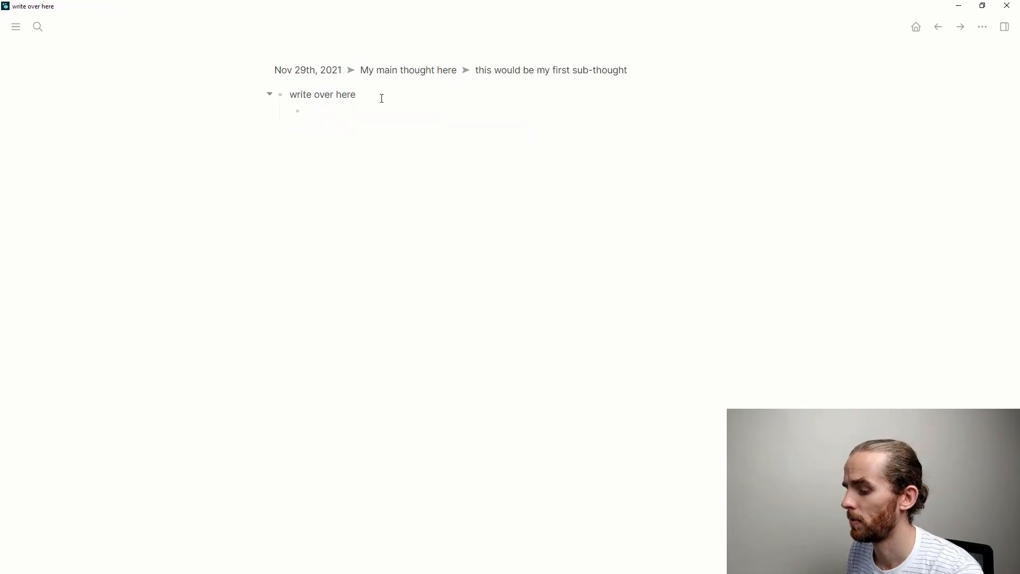
{"action": "type", "text": "w"}
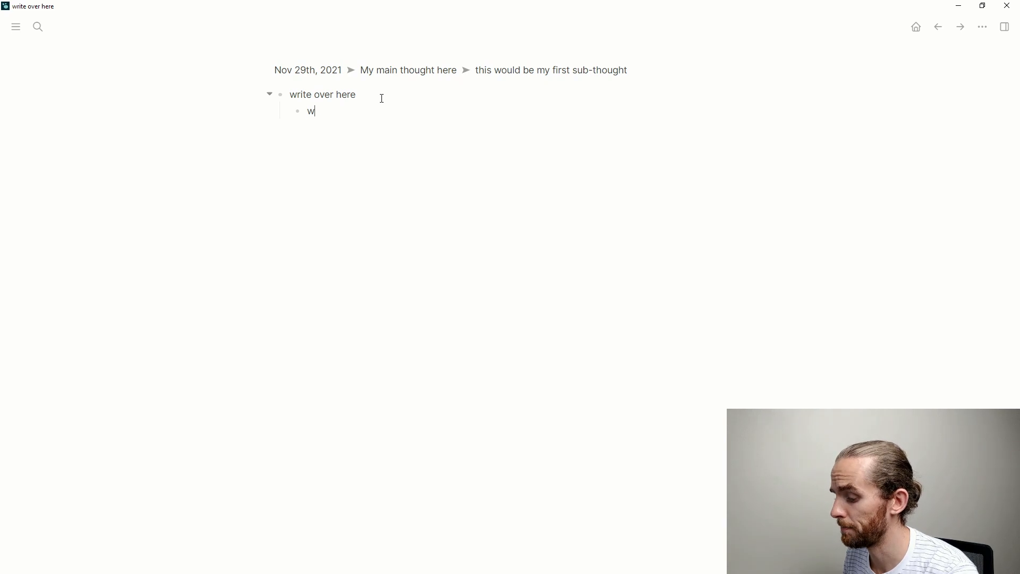
{"action": "type", "text": "rite some info here"}
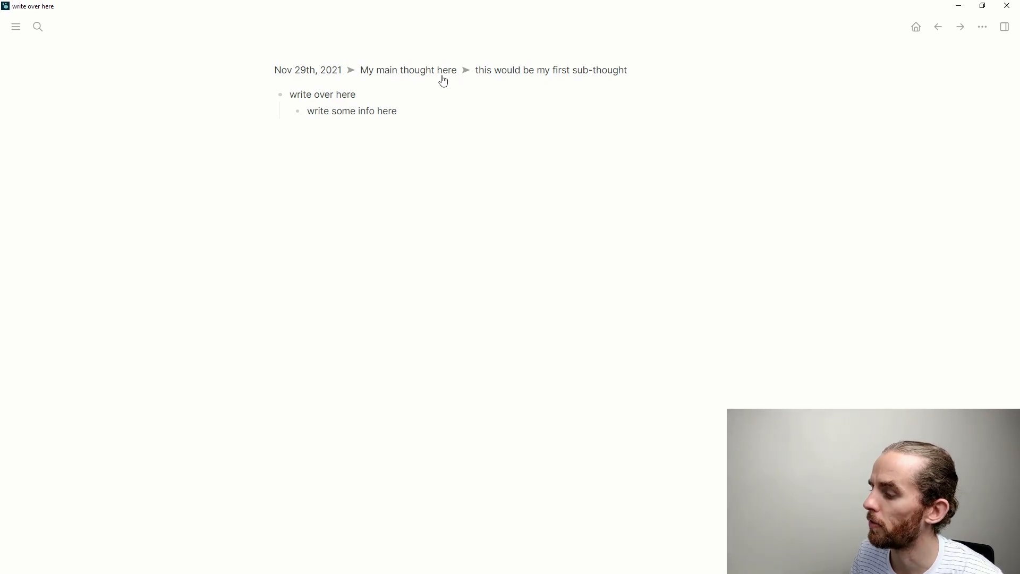
{"action": "mouse_move", "coordinate": [424, 77]}
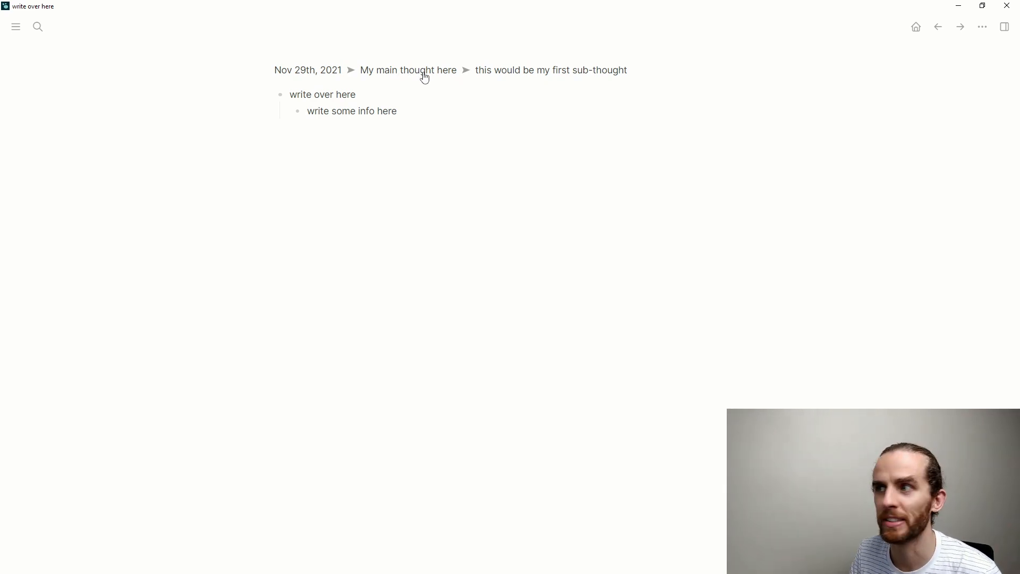
{"action": "left_click", "coordinate": [409, 70]}
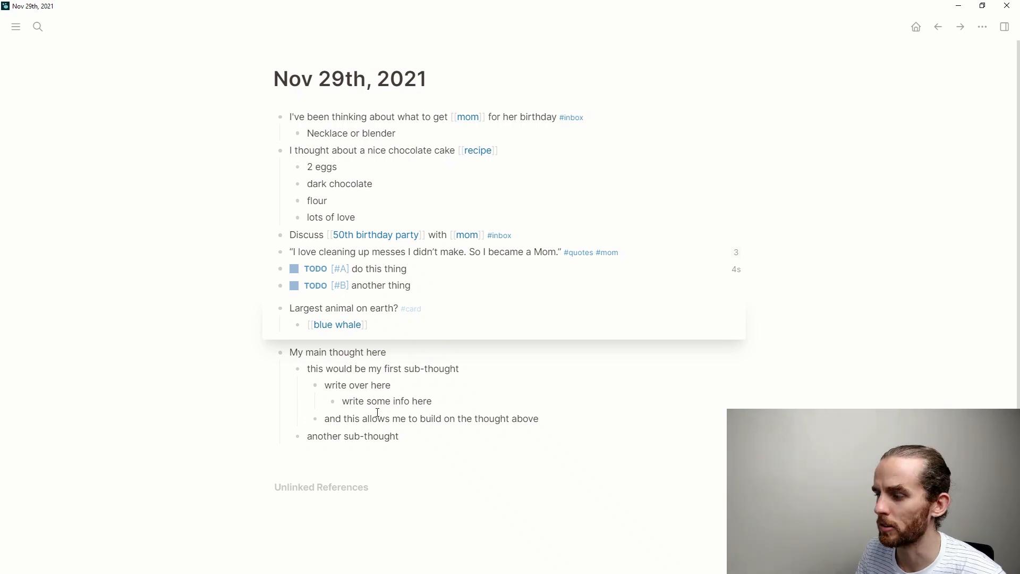
- Add a top-level [[Project meeting X]] link block with an empty child block under it
{"action": "left_click", "coordinate": [401, 436]}
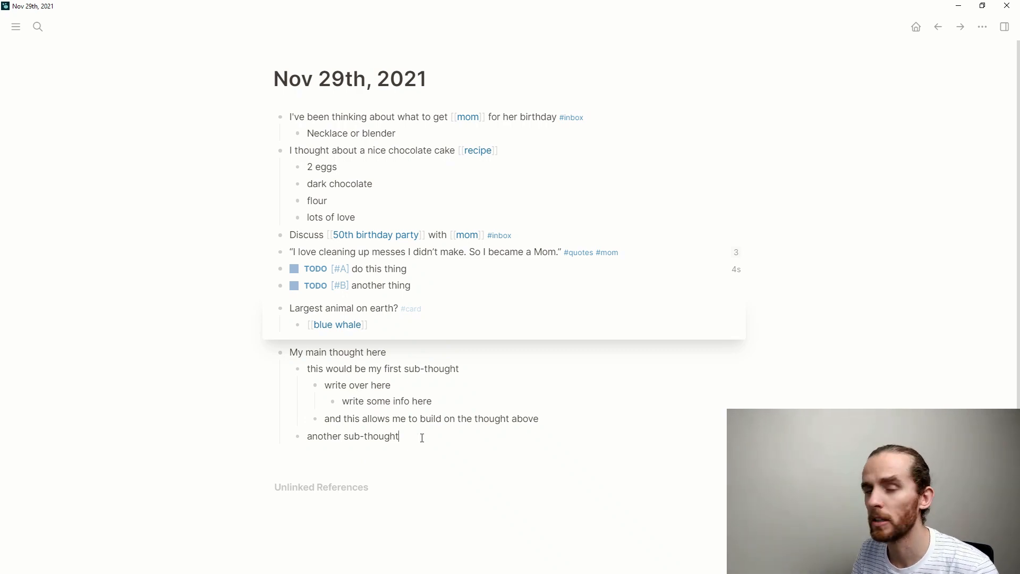
{"action": "key", "text": "Enter"}
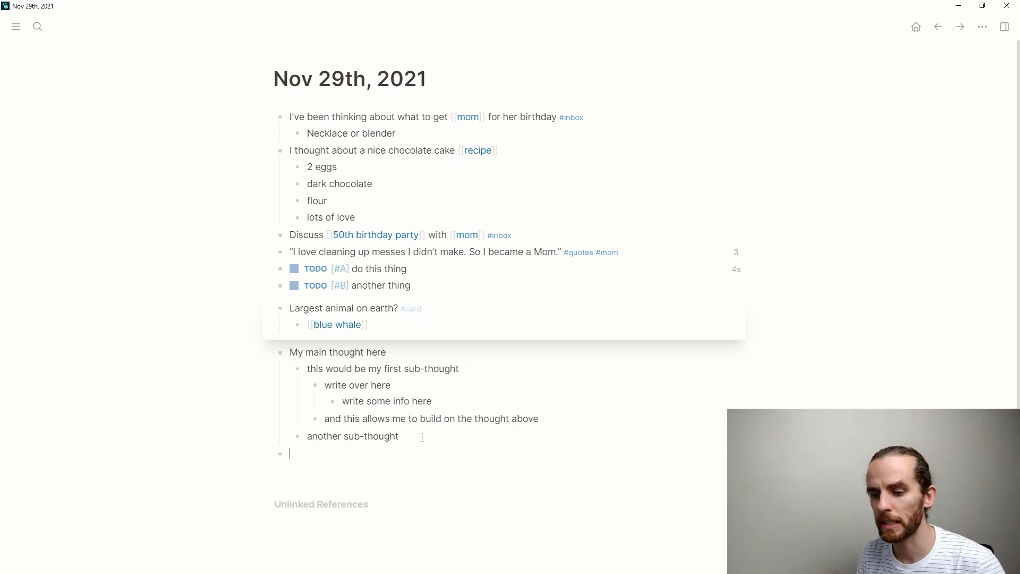
{"action": "type", "text": "[["}
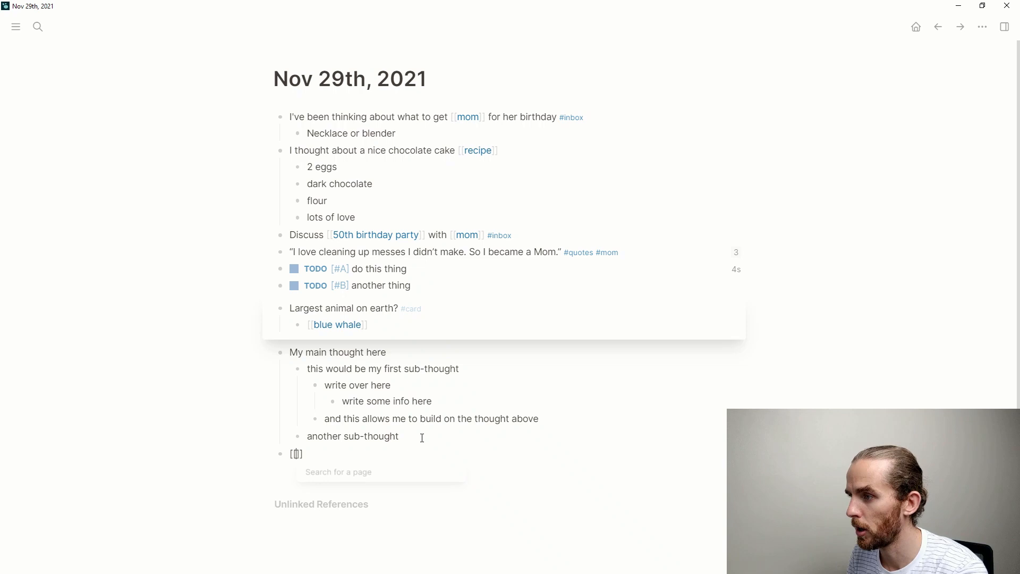
{"action": "type", "text": "Project meeting 1"}
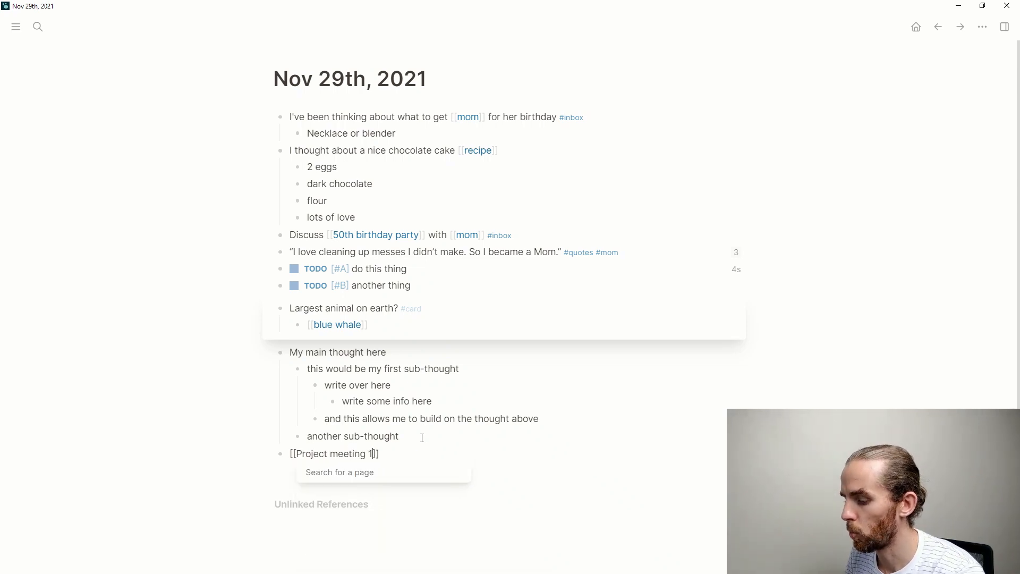
{"action": "type", "text": "X"}
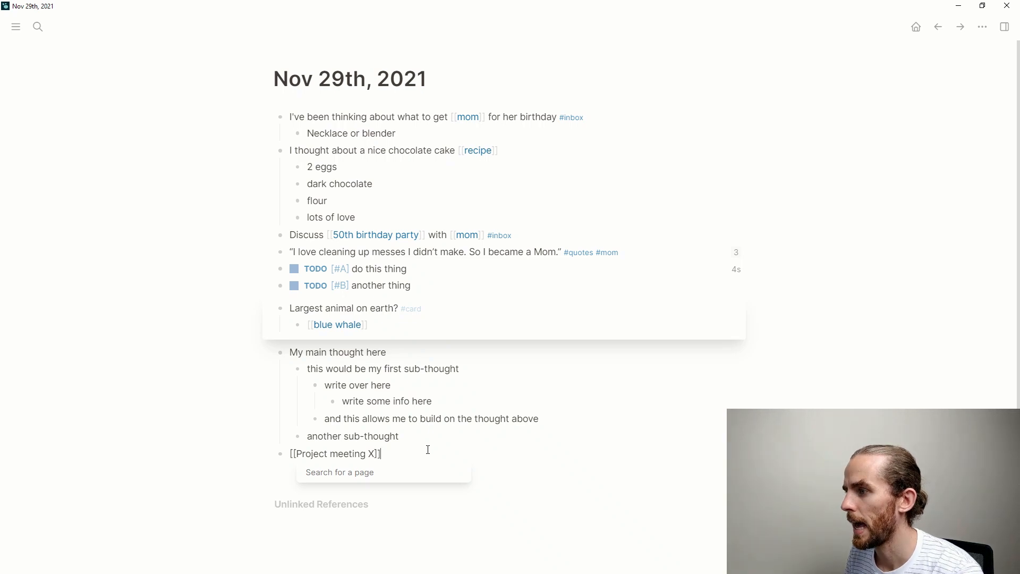
{"action": "key", "text": "Enter"}
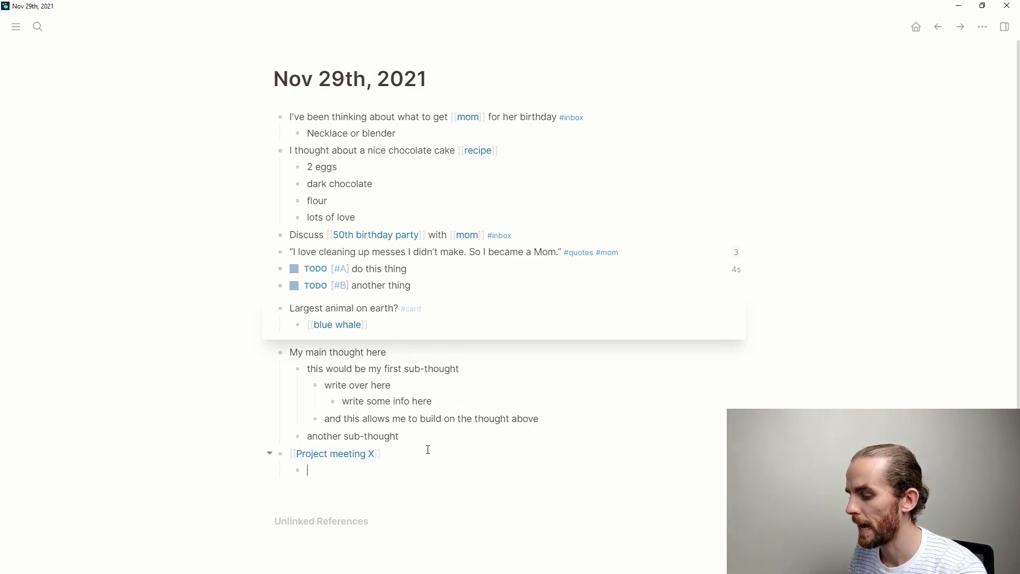
- Fill the child block with 'This was decided #decision'
{"action": "type", "text": "This"}
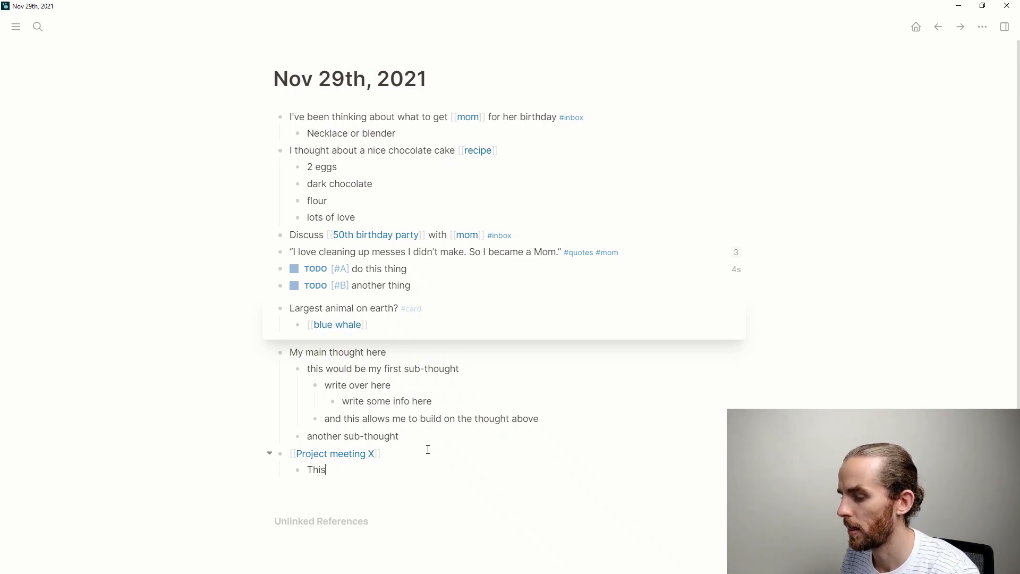
{"action": "type", "text": "was decided"}
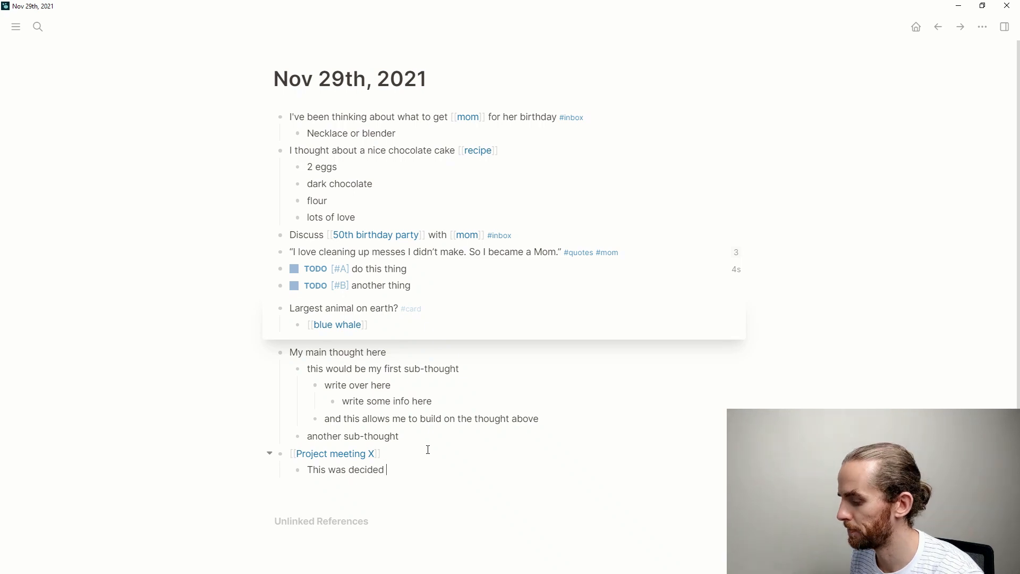
{"action": "type", "text": "#deci"}
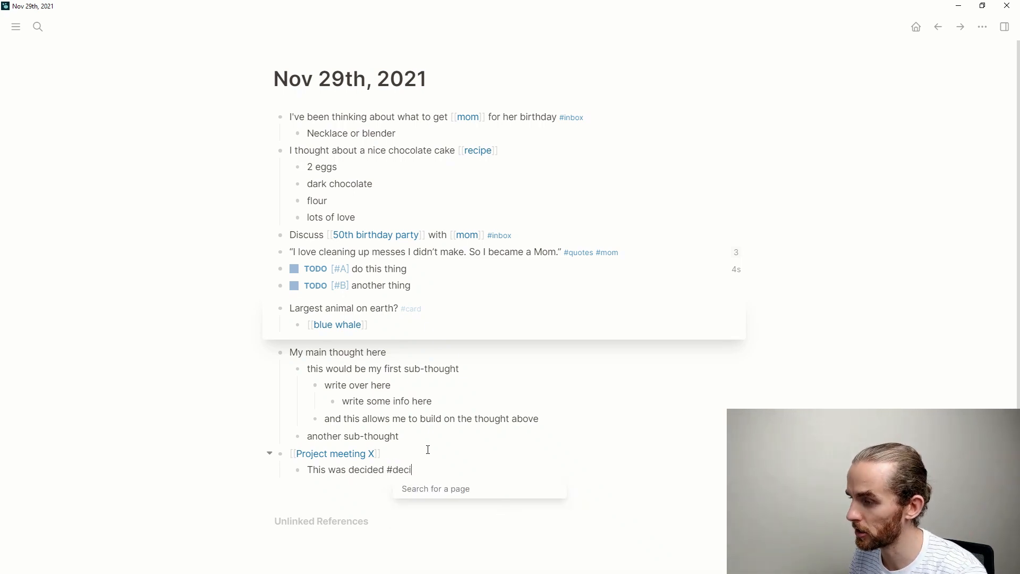
{"action": "type", "text": "sion"}
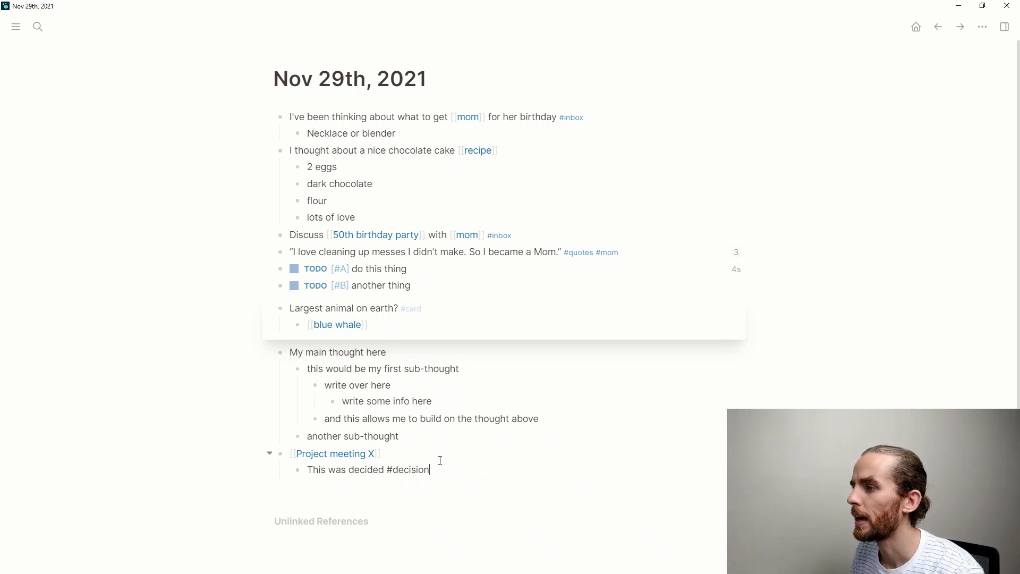
{"action": "scroll", "scroll_direction": "down", "scroll_amount": 3}
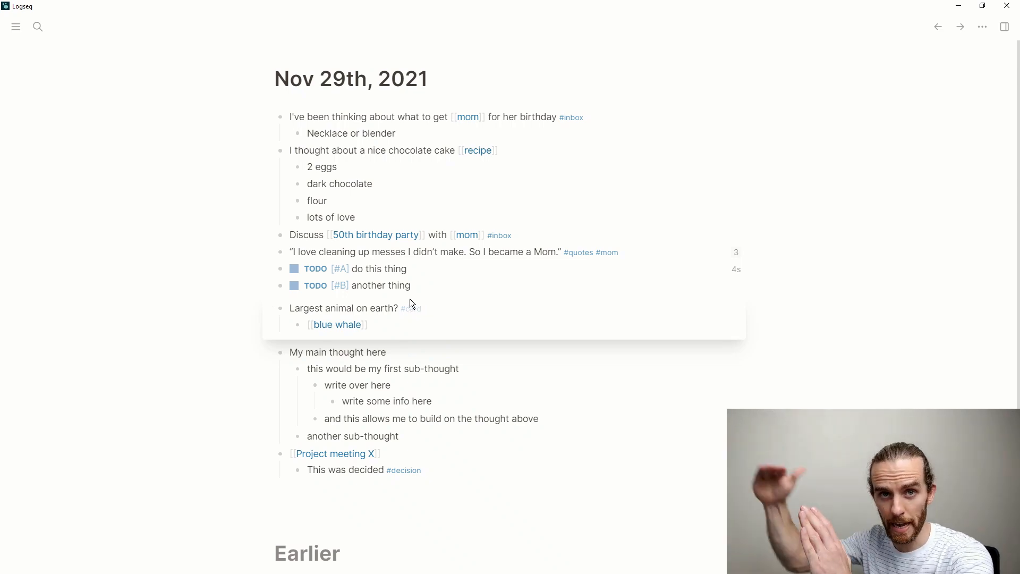
- On the Nov 28th journal, add a [[Project meeting X]] block with child 'We discussed this'
{"action": "scroll", "scroll_direction": "down", "scroll_amount": 3}
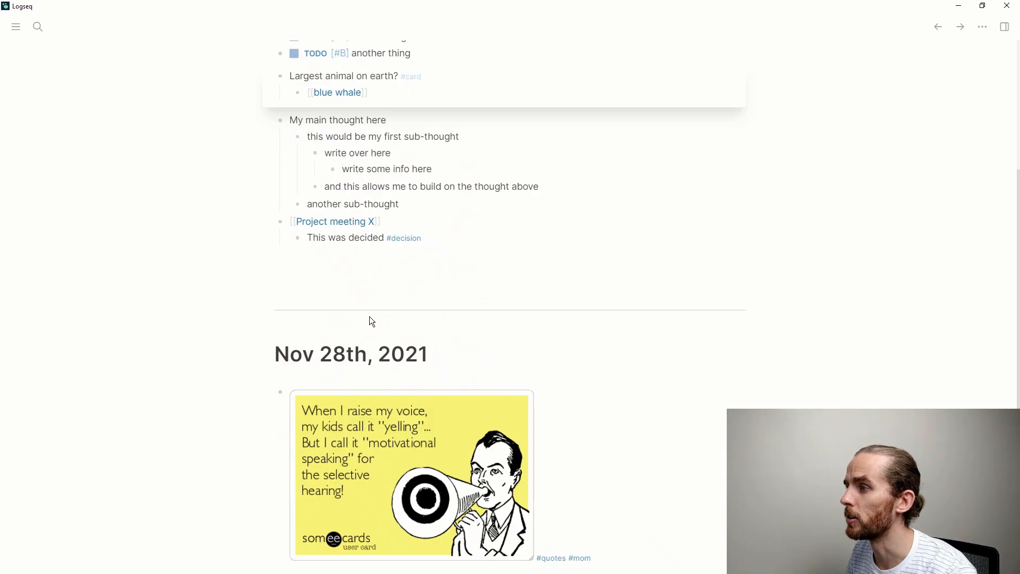
{"action": "scroll", "scroll_direction": "down", "scroll_amount": 3}
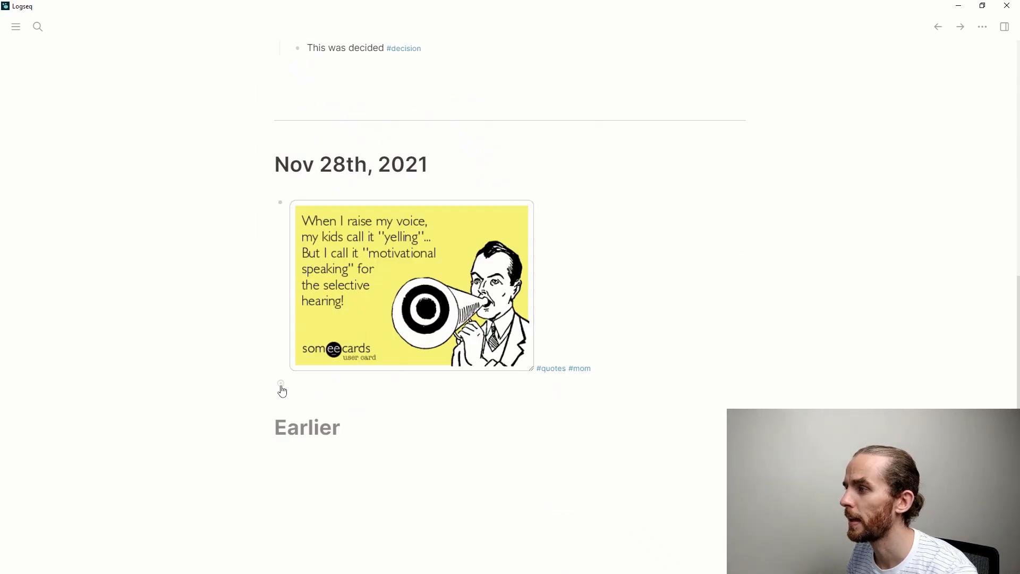
{"action": "left_click", "coordinate": [311, 384]}
{"action": "type", "text": "[[Por"}
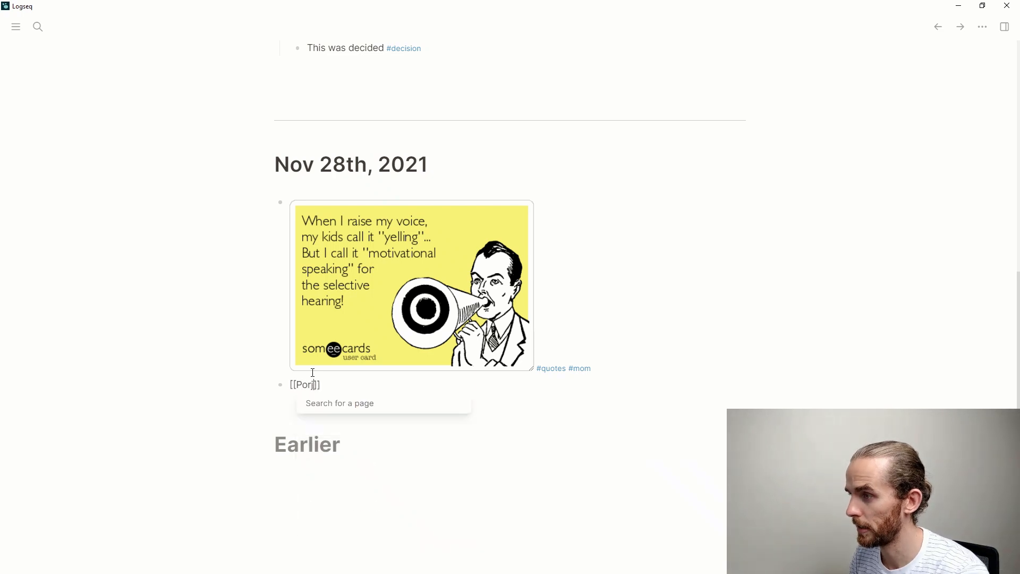
{"action": "type", "text": "Project Meeting X"}
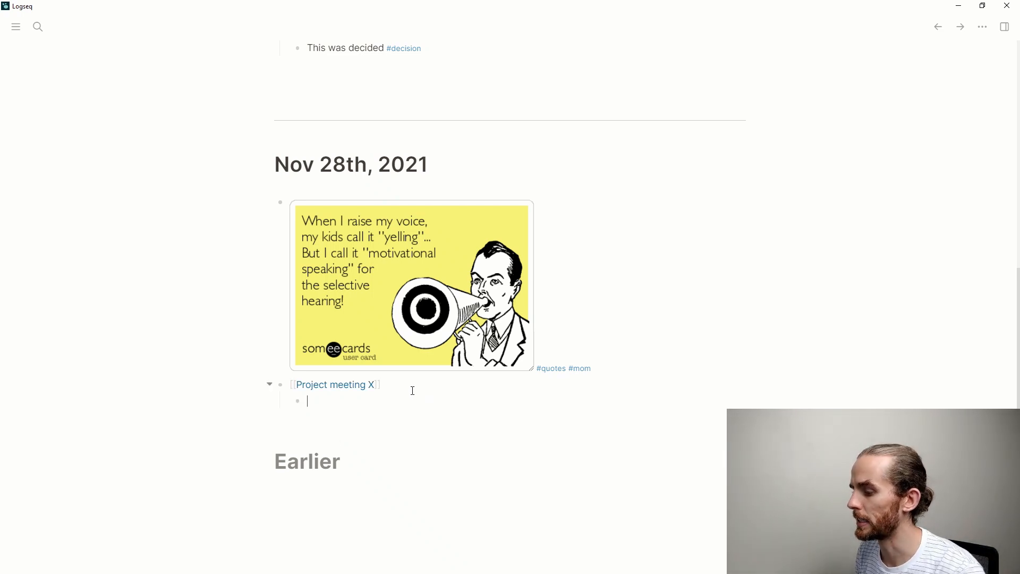
{"action": "type", "text": "We dis"}
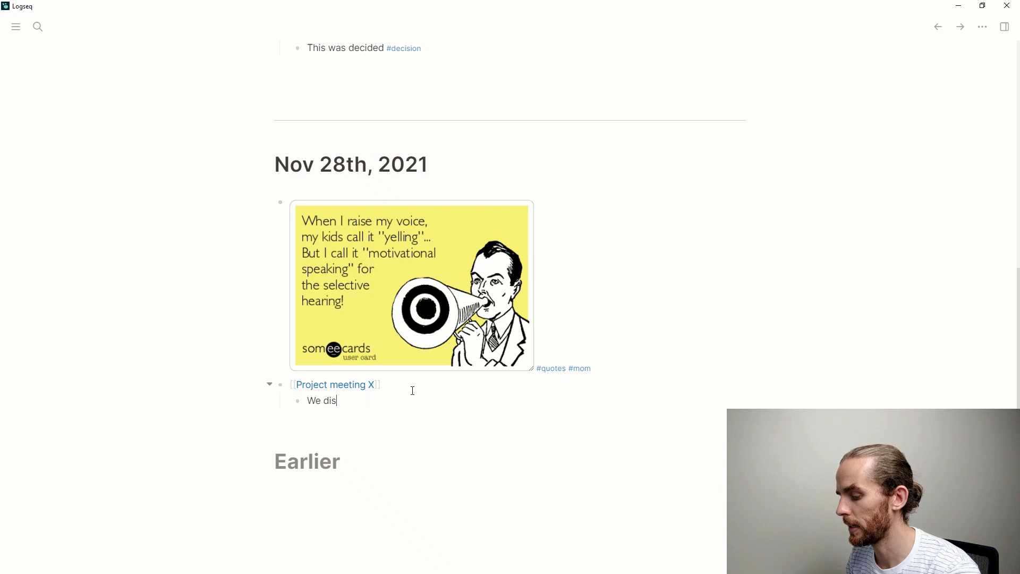
{"action": "type", "text": "cussed this"}
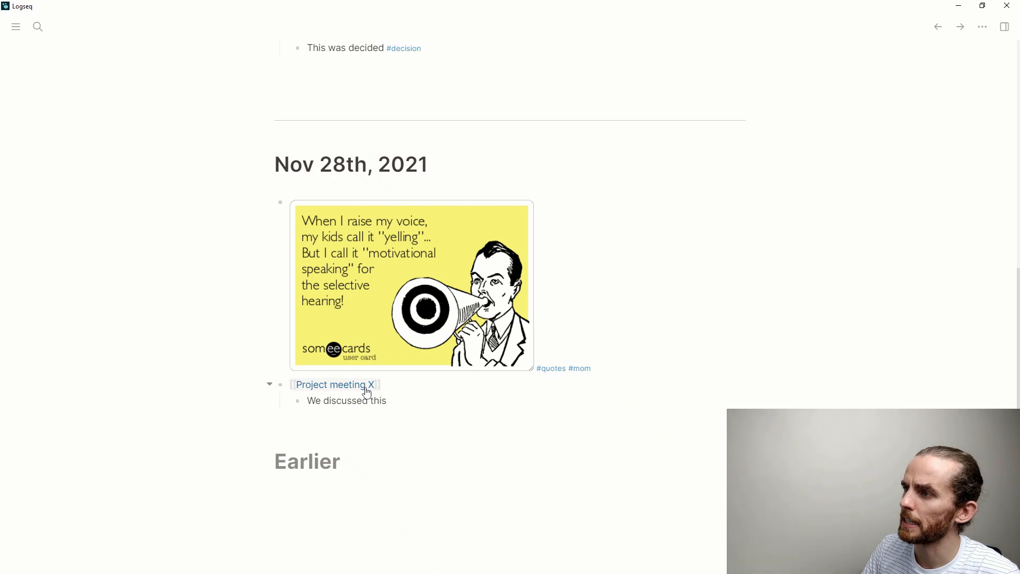
- Open the Project meeting X page and edit its title
{"action": "left_click", "coordinate": [333, 384]}
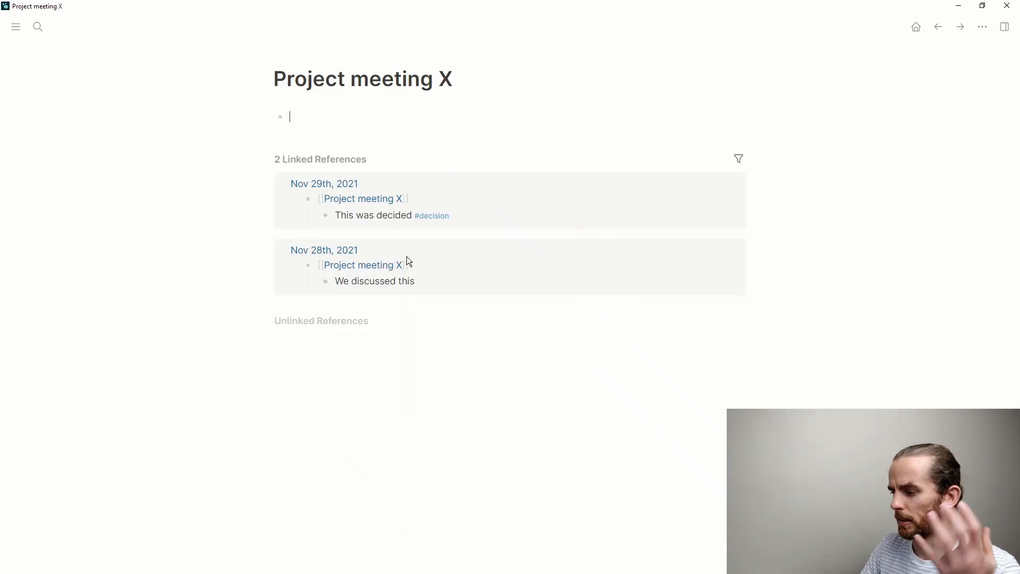
{"action": "left_click", "coordinate": [351, 78]}
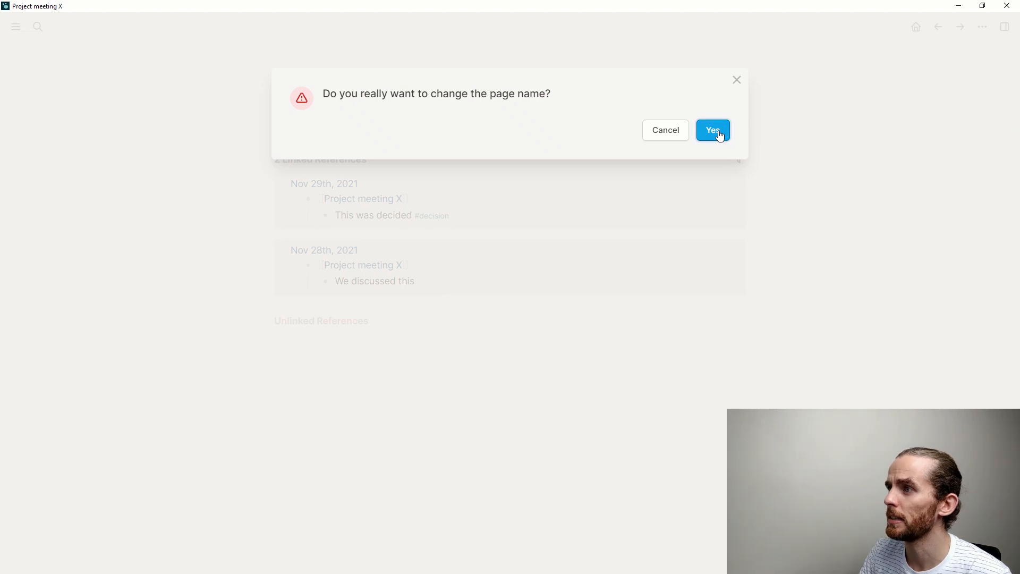
- Confirm the rename so the page becomes 'Project X meeting'
{"action": "left_click", "coordinate": [712, 130]}
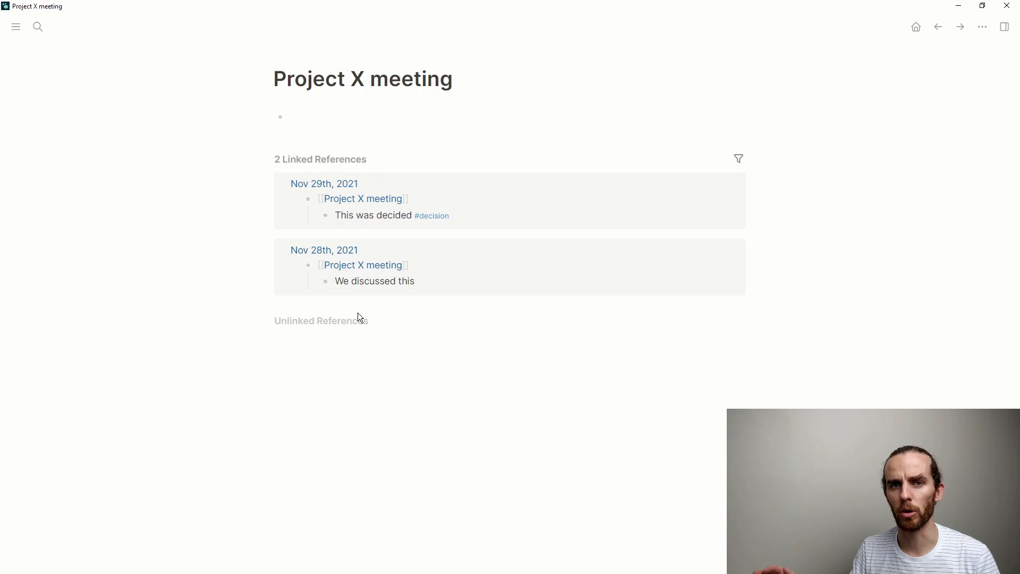
{"action": "mouse_move", "coordinate": [310, 265]}
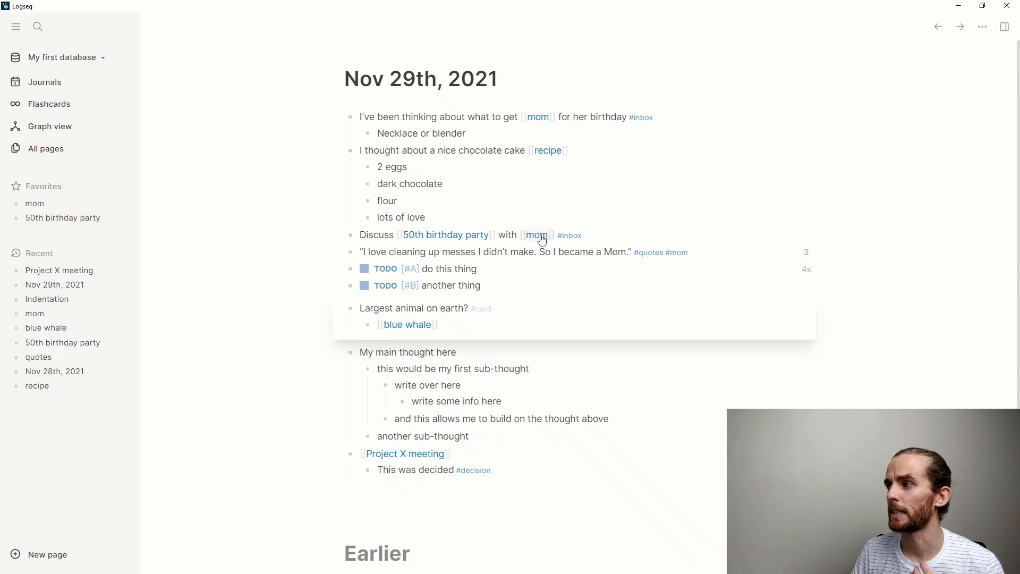
{"action": "mouse_move", "coordinate": [565, 240]}
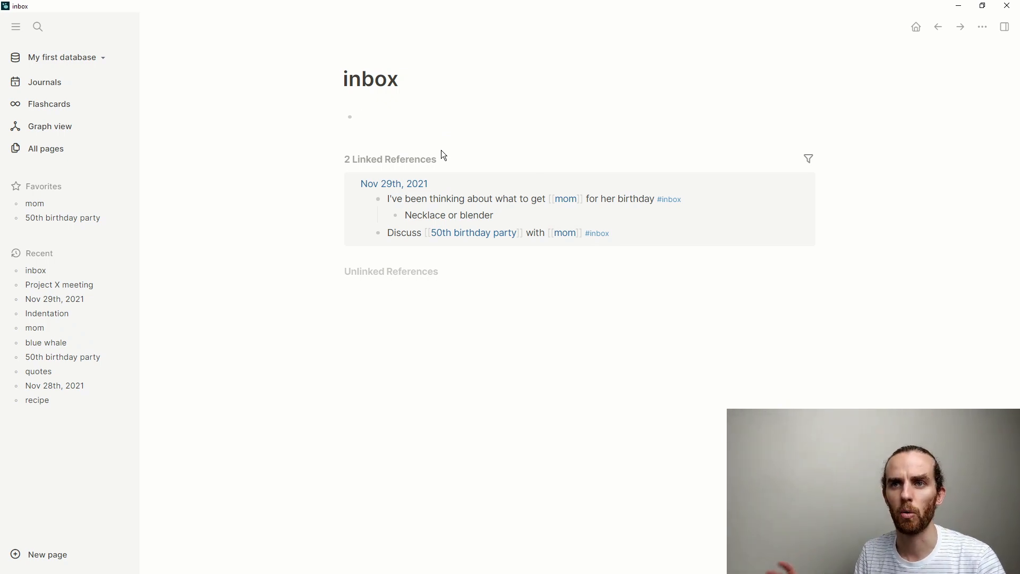
{"action": "left_click", "coordinate": [368, 116]}
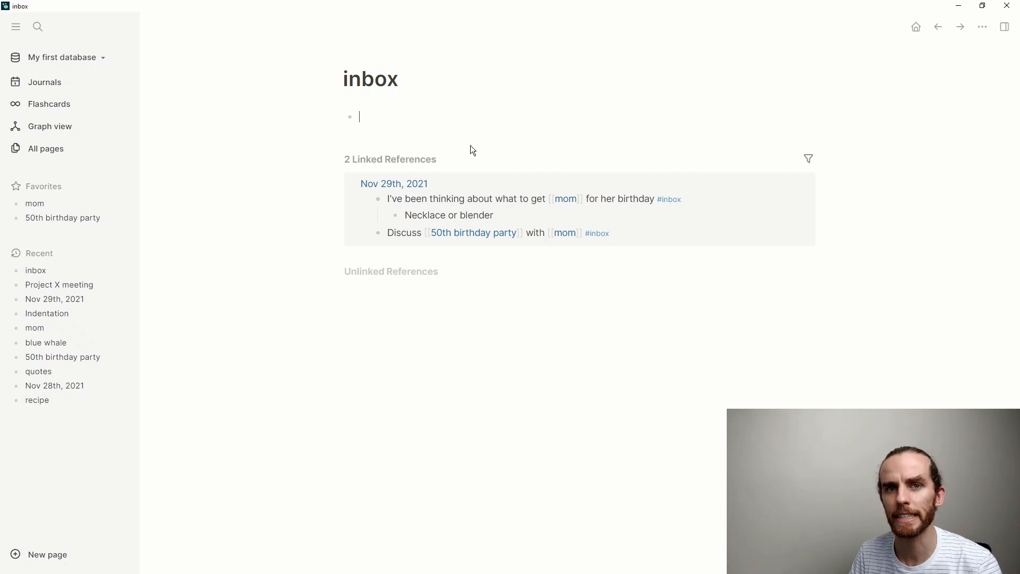
{"action": "left_click", "coordinate": [808, 158]}
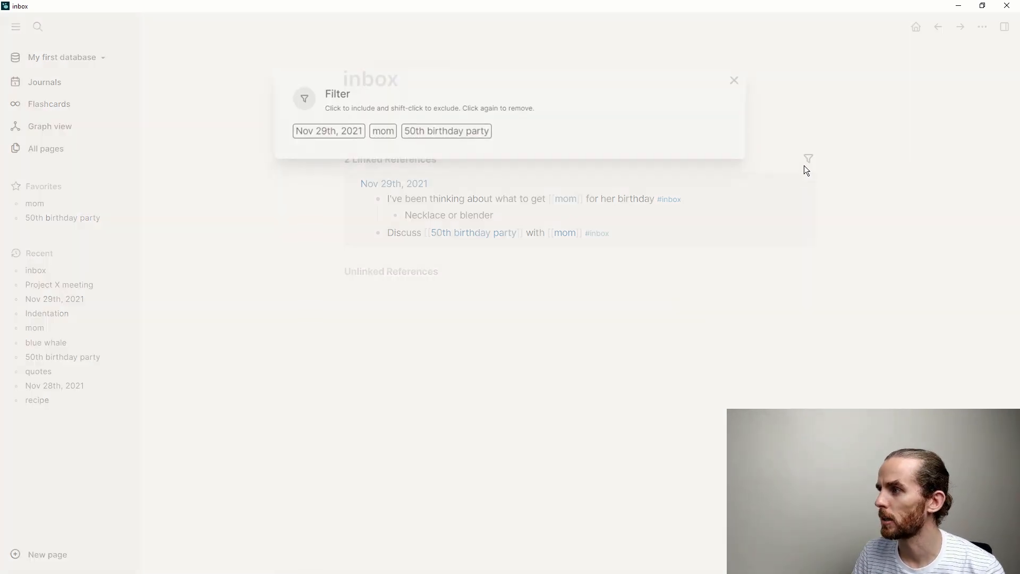
{"action": "left_click", "coordinate": [734, 81]}
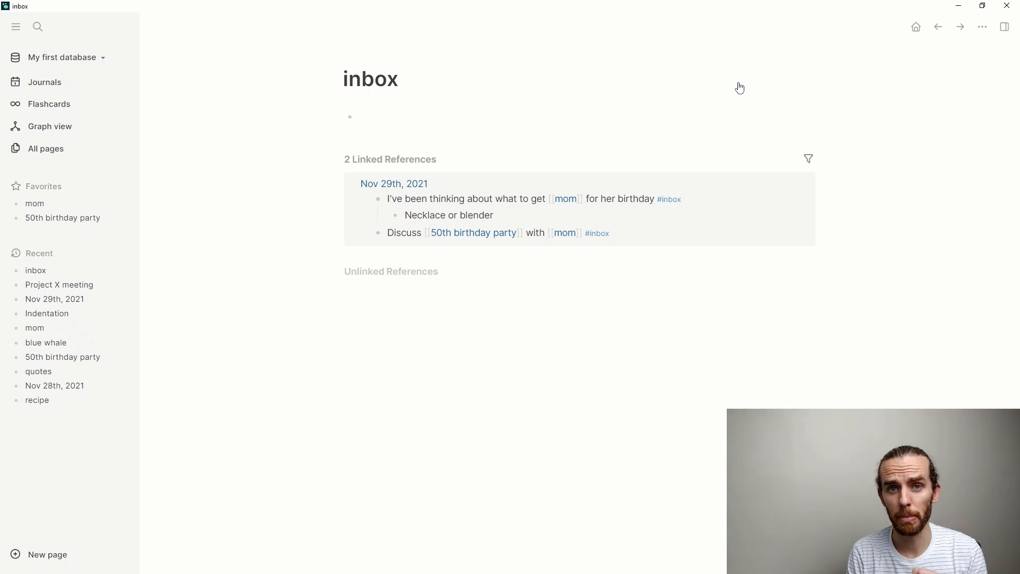
{"action": "mouse_move", "coordinate": [479, 173]}
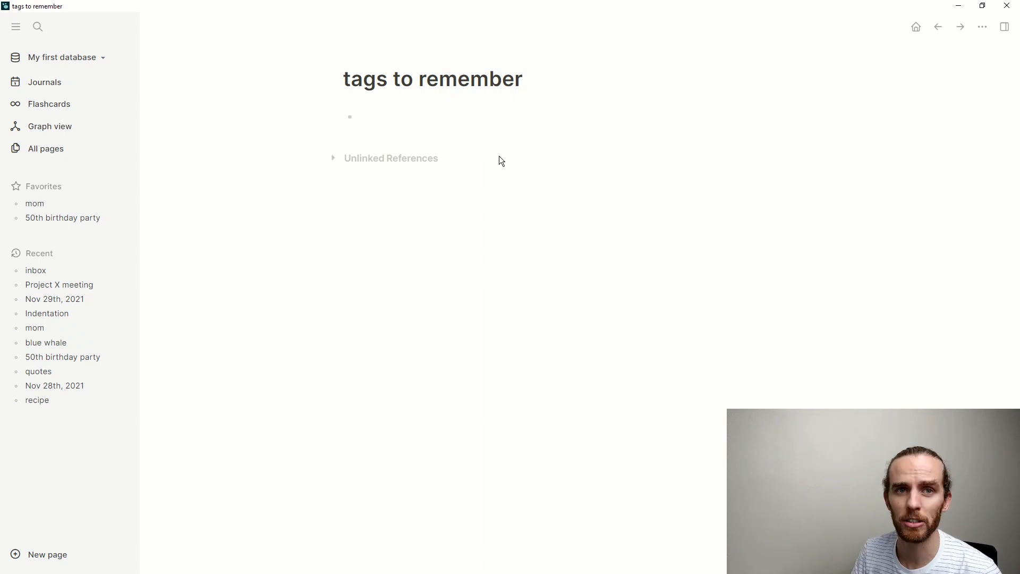
- Add the 'tags to remember' page to Favorites from its ••• menu
{"action": "left_click", "coordinate": [981, 26]}
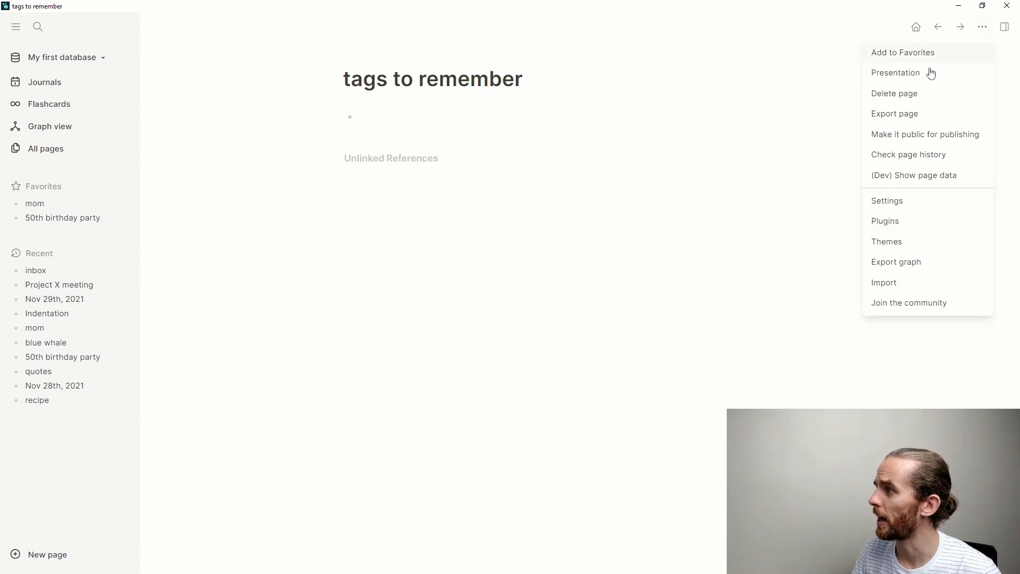
{"action": "left_click", "coordinate": [903, 52]}
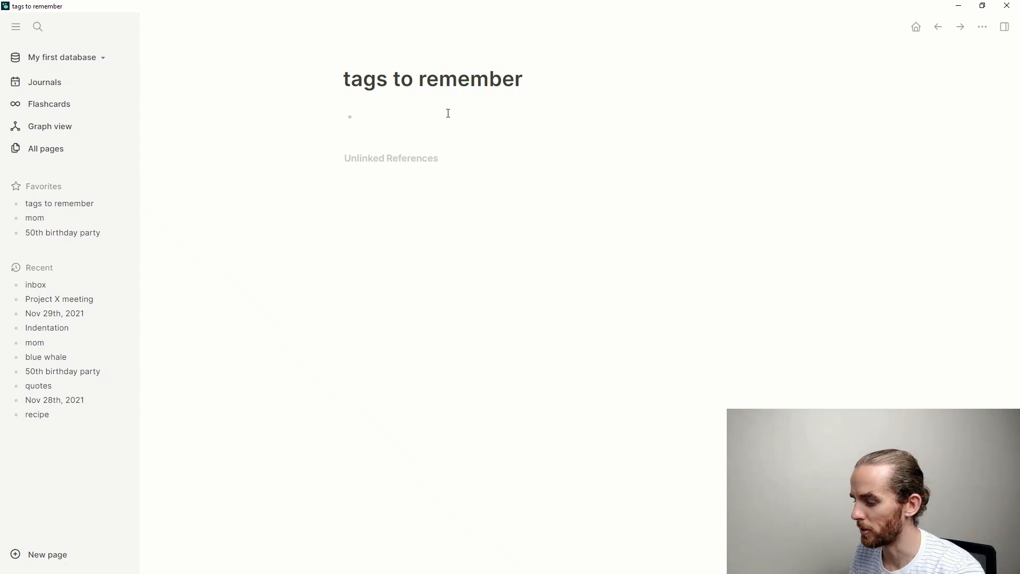
- Add an #inbox tag from autocomplete, then a #reference tag
{"action": "type", "text": "'inbox"}
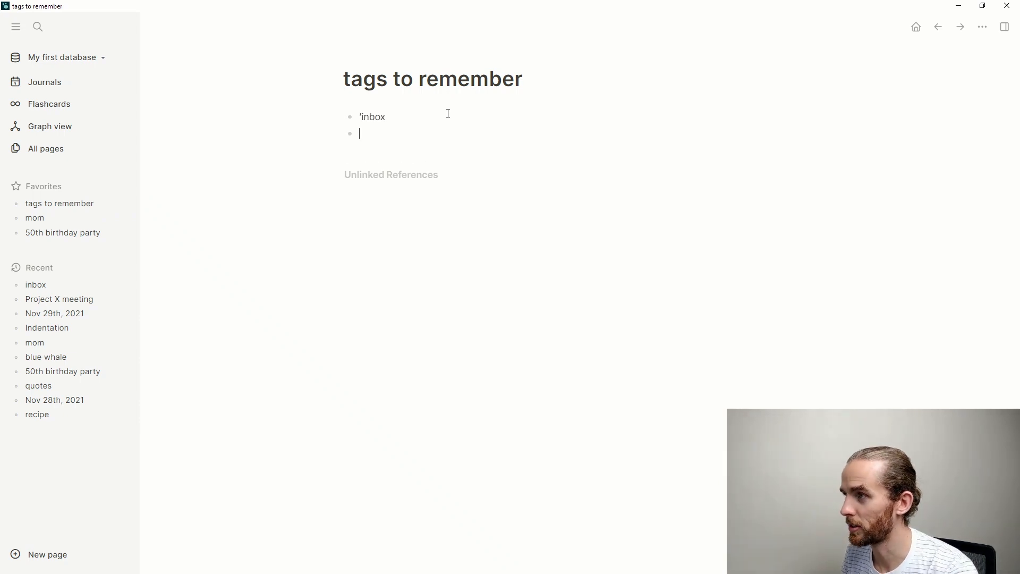
{"action": "type", "text": "#i"}
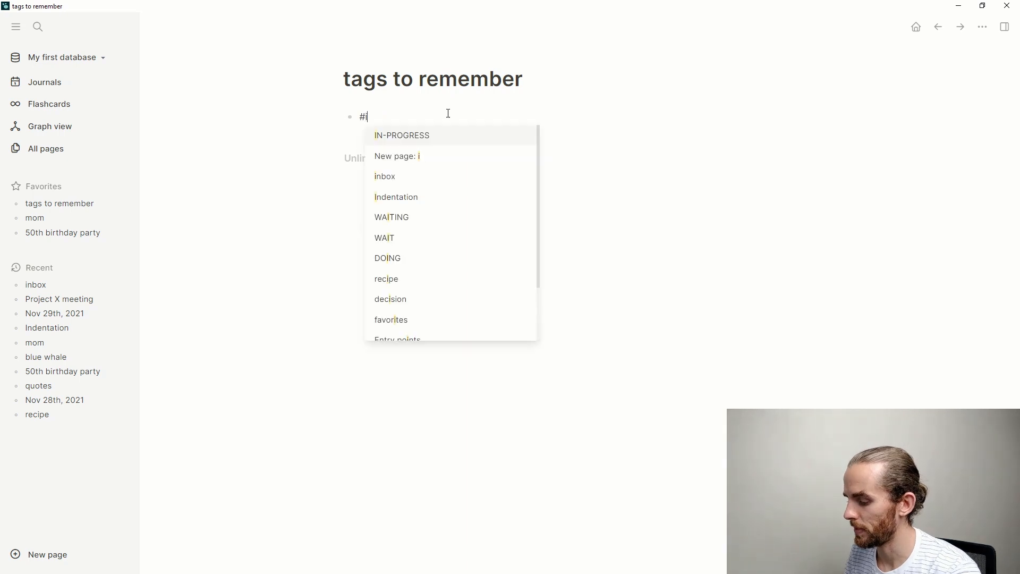
{"action": "left_click", "coordinate": [384, 175]}
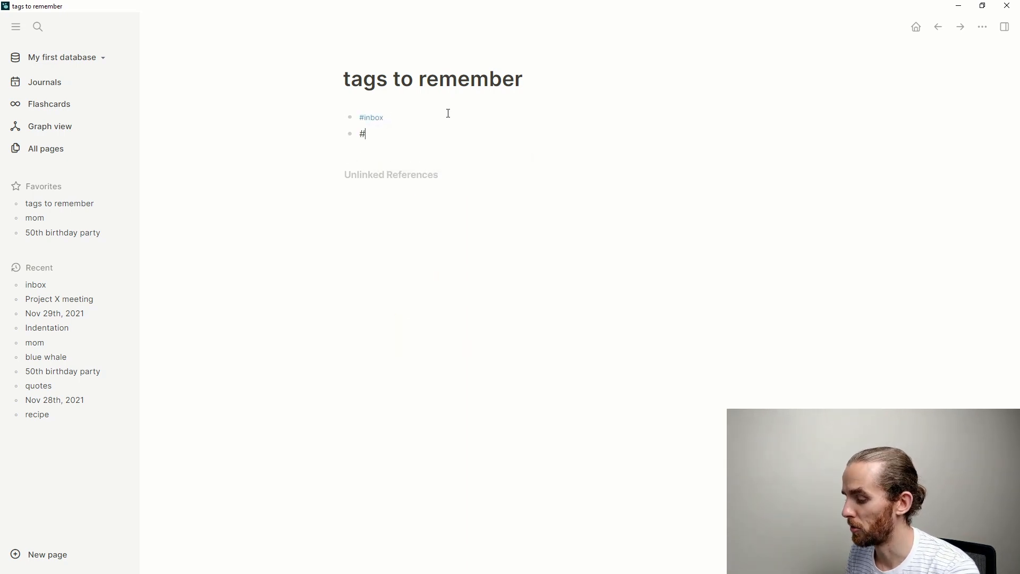
{"action": "type", "text": "reference"}
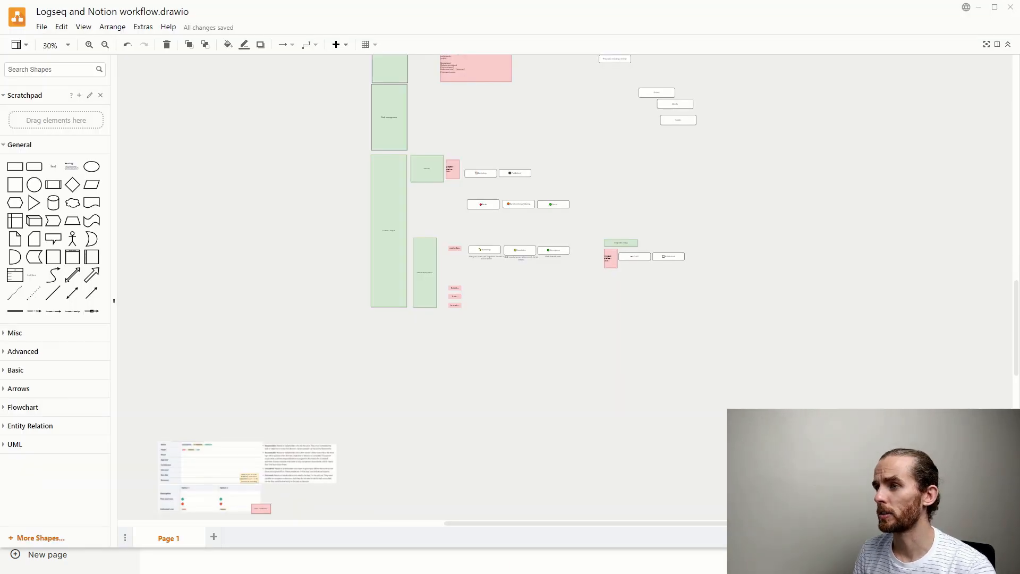
{"action": "mouse_move", "coordinate": [346, 90]}
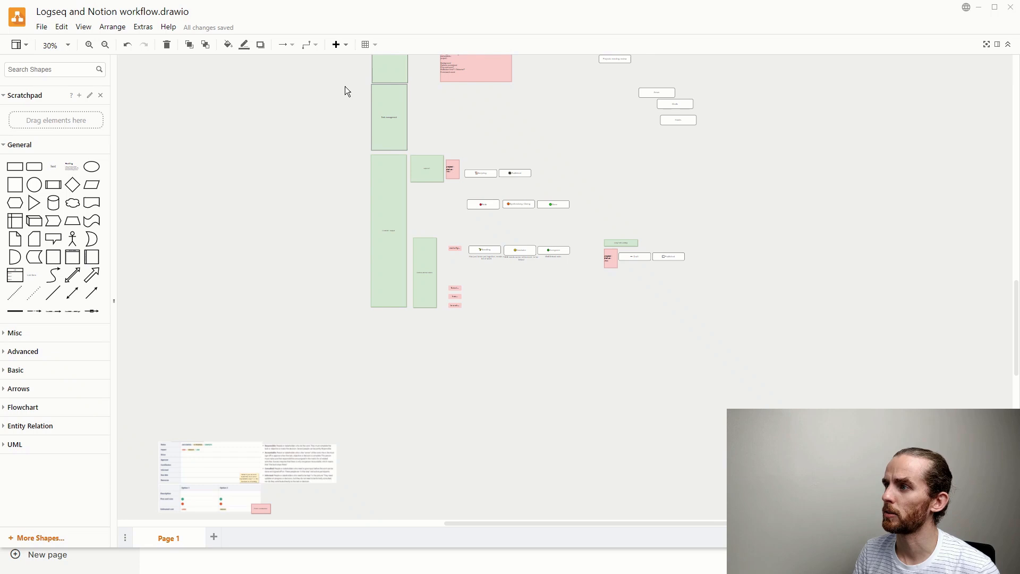
{"action": "mouse_move", "coordinate": [305, 170]}
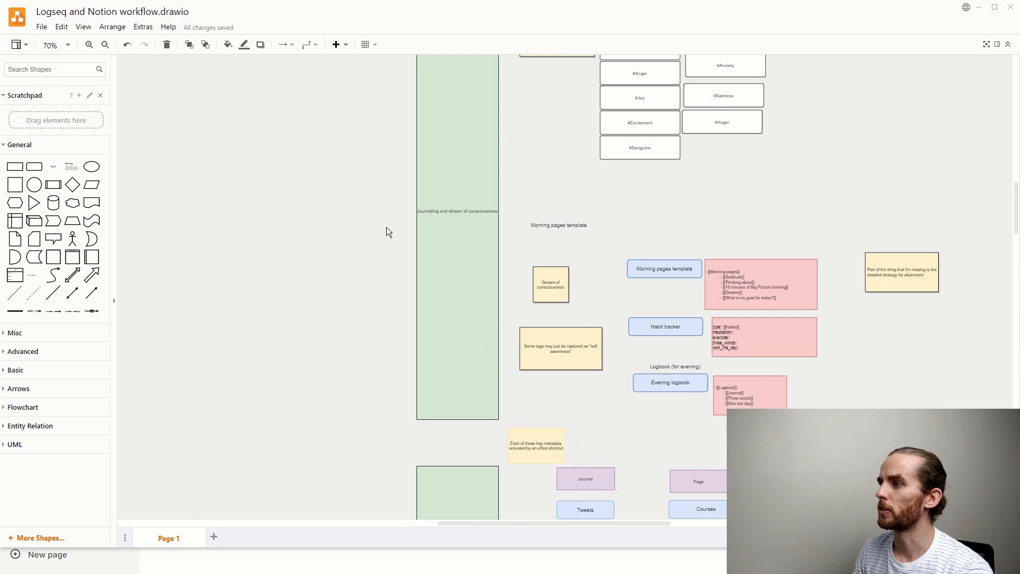
- Zoom into the draw.io workflow diagram and inspect the Stream of consciousness journalling section
{"action": "scroll", "scroll_direction": "down", "scroll_amount": 3}
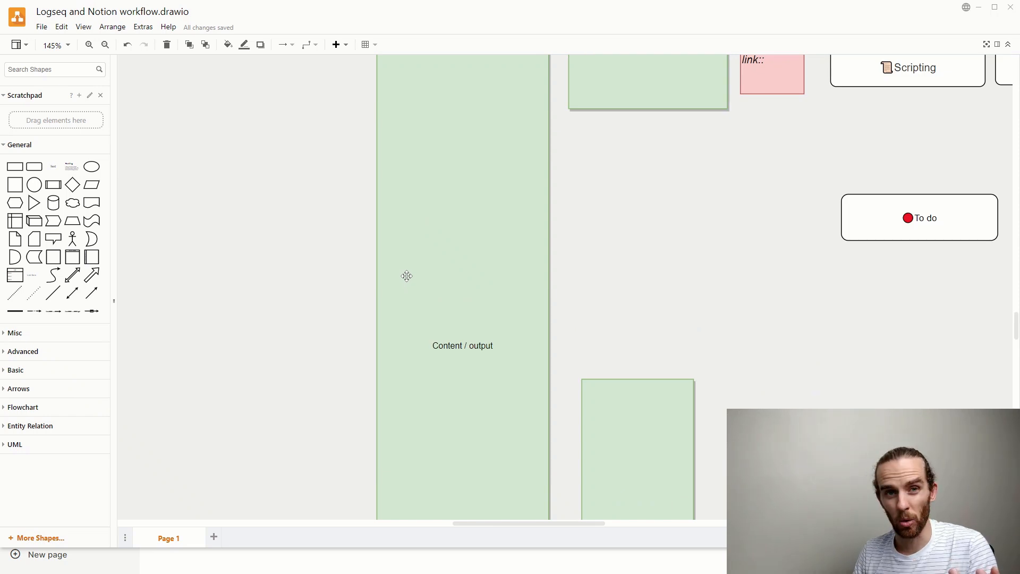
{"action": "mouse_move", "coordinate": [620, 285]}
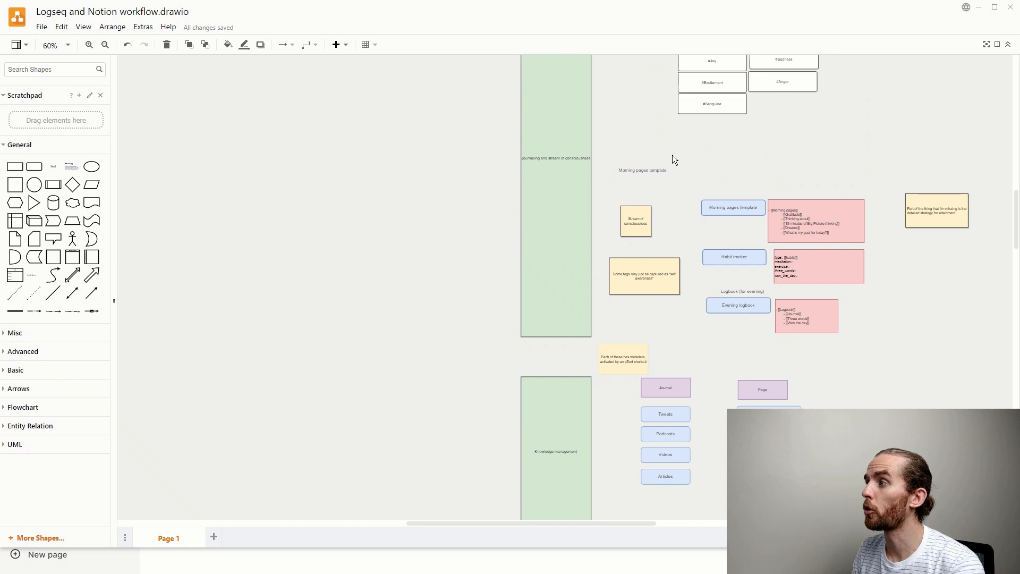
{"action": "left_click", "coordinate": [634, 222]}
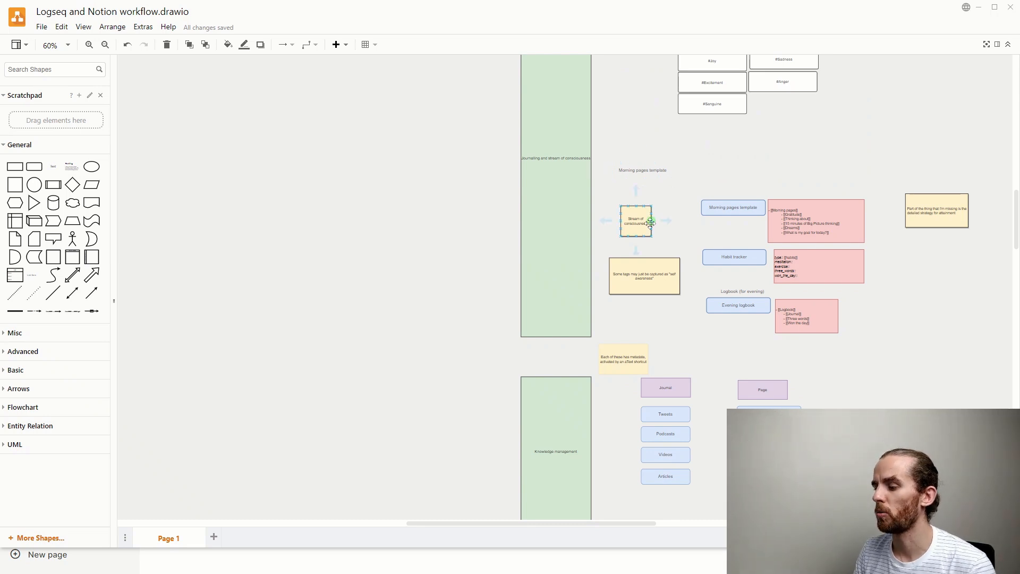
{"action": "left_click", "coordinate": [592, 184]}
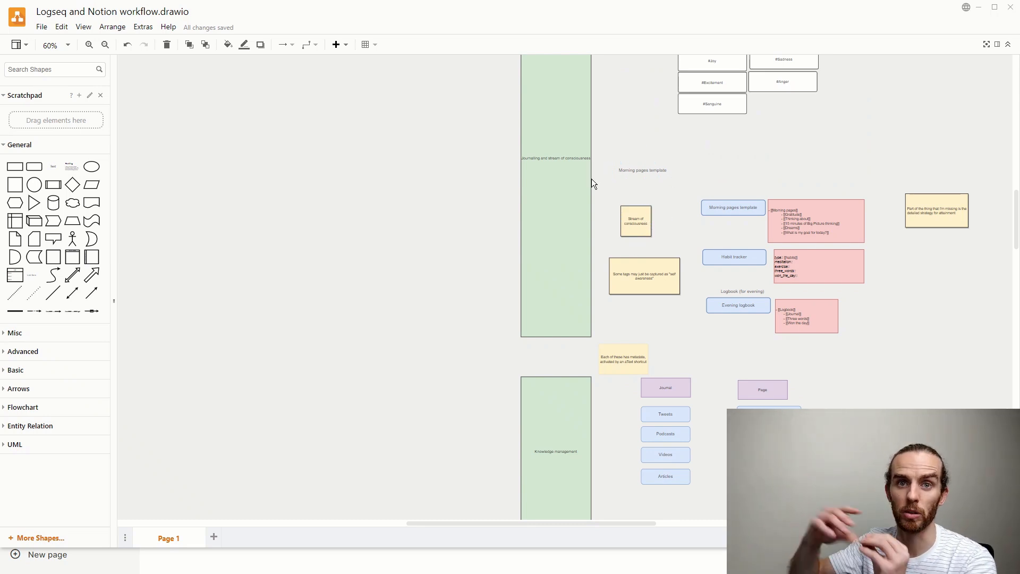
{"action": "scroll", "scroll_direction": "down", "scroll_amount": 3}
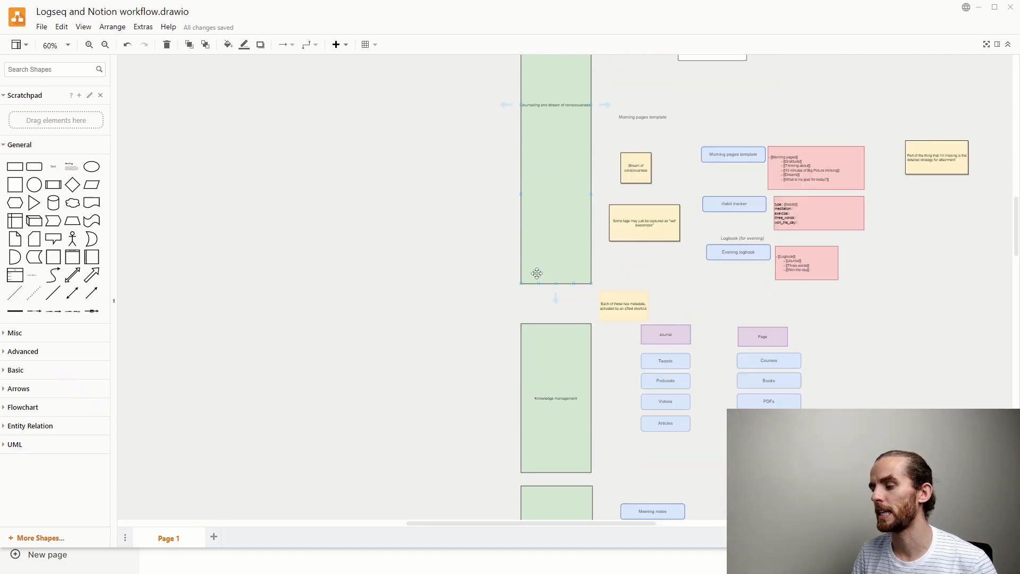